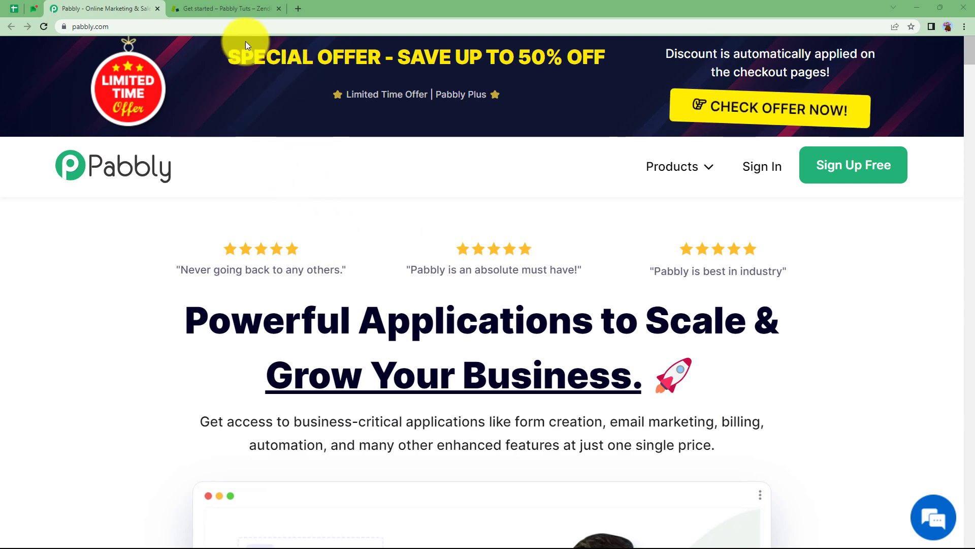
Step: Check the Zendesk account, then dismiss Pabbly's discount offer and go to Sign In
{"action": "left_click", "coordinate": [226, 8]}
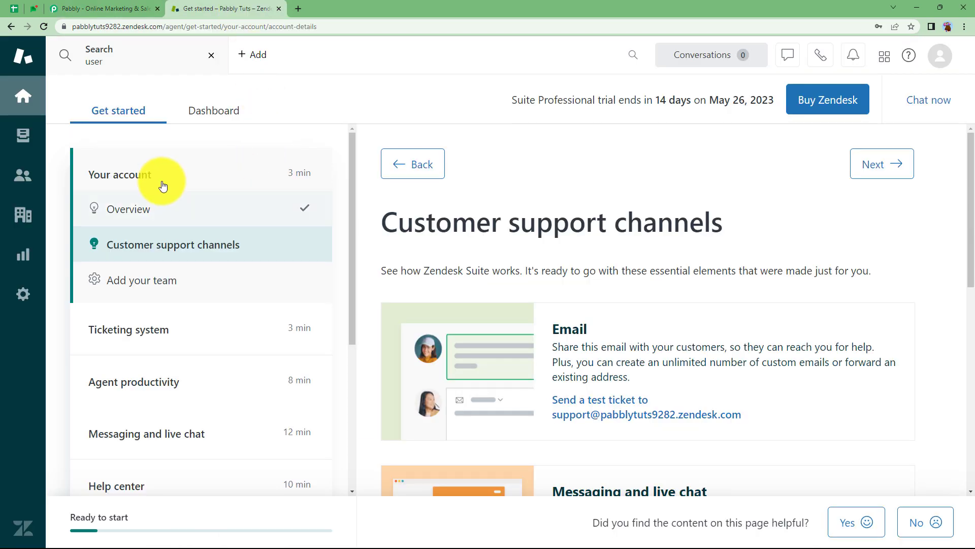
{"action": "mouse_move", "coordinate": [344, 112]}
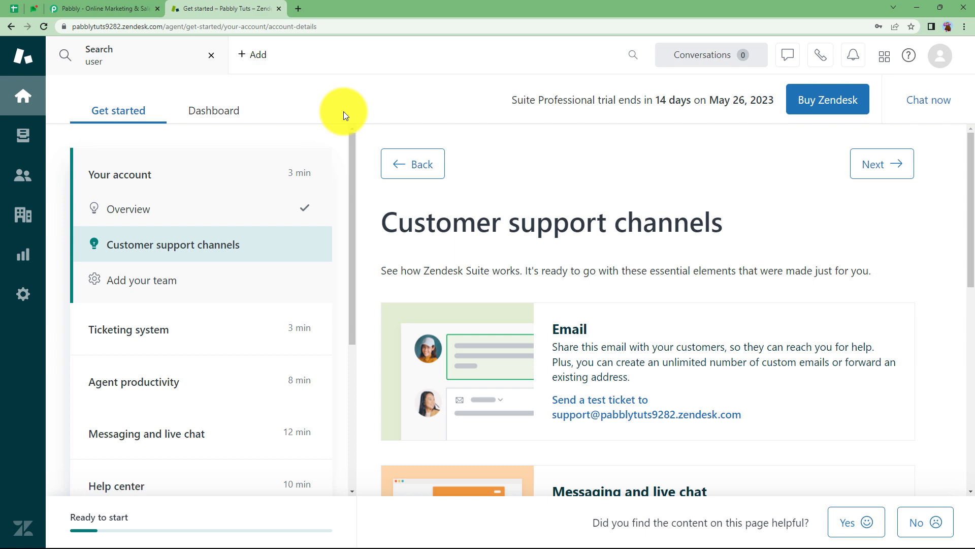
{"action": "left_click", "coordinate": [102, 8]}
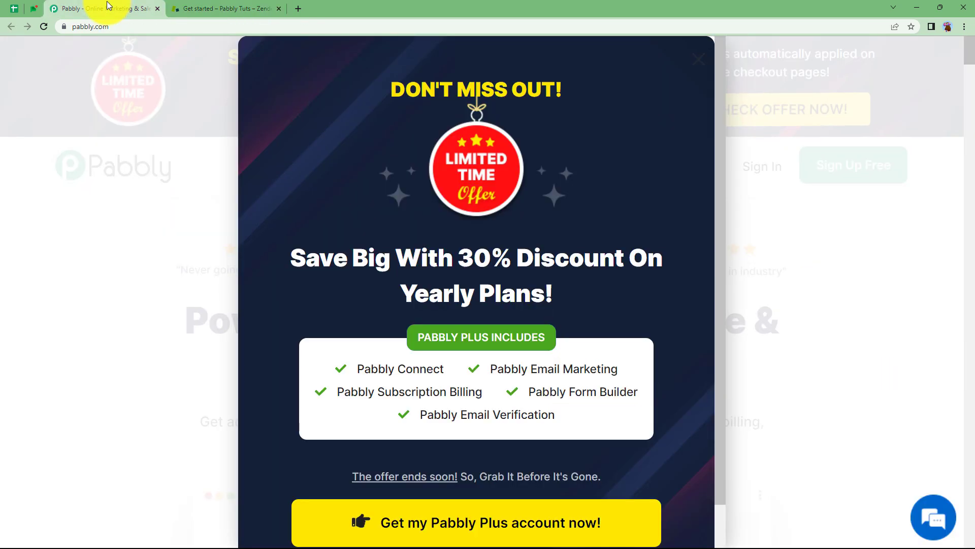
{"action": "left_click", "coordinate": [698, 60]}
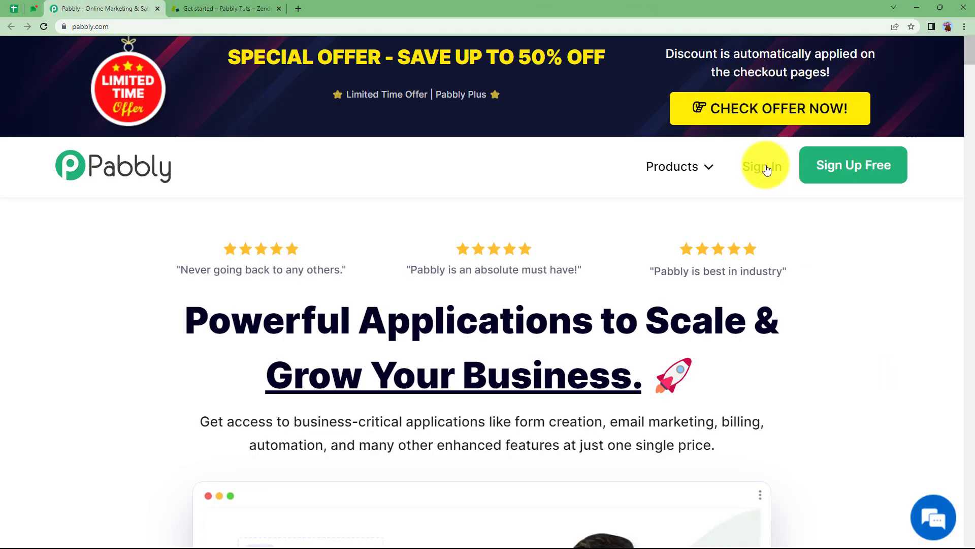
{"action": "left_click", "coordinate": [764, 166]}
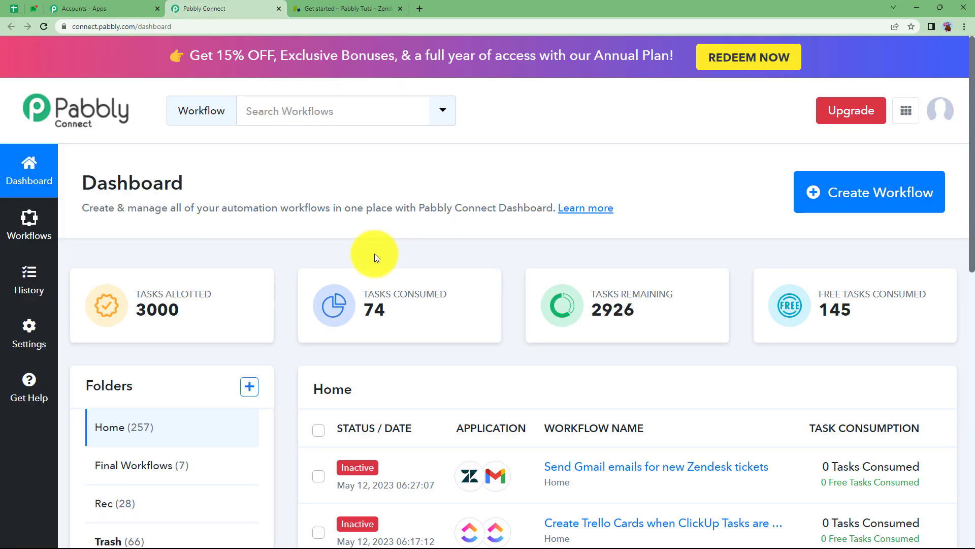
{"action": "mouse_move", "coordinate": [794, 238]}
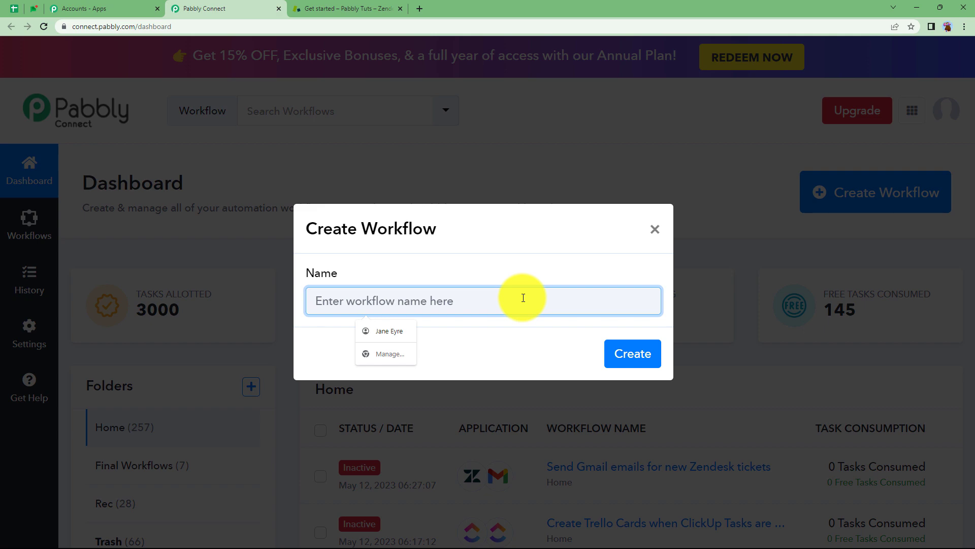
Step: Create a workflow named 'Send Gmail Emails for Zendesk tickets'
{"action": "type", "text": "Send Gmail Emails for X"}
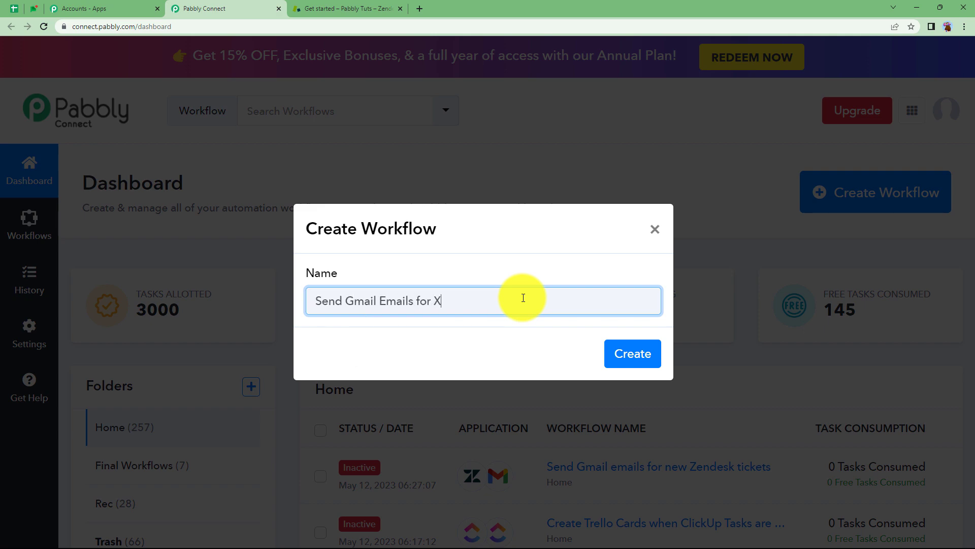
{"action": "left_click", "coordinate": [631, 354]}
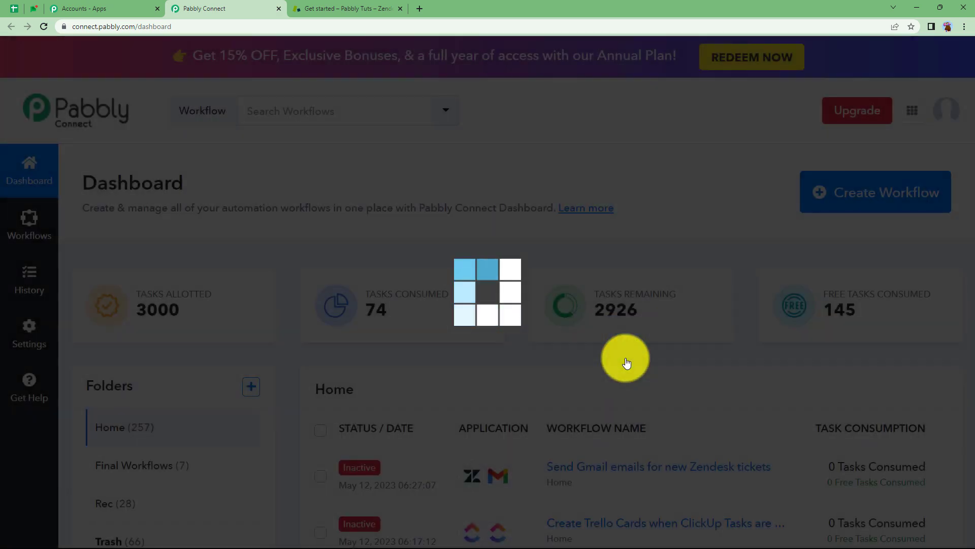
{"action": "left_click", "coordinate": [658, 466]}
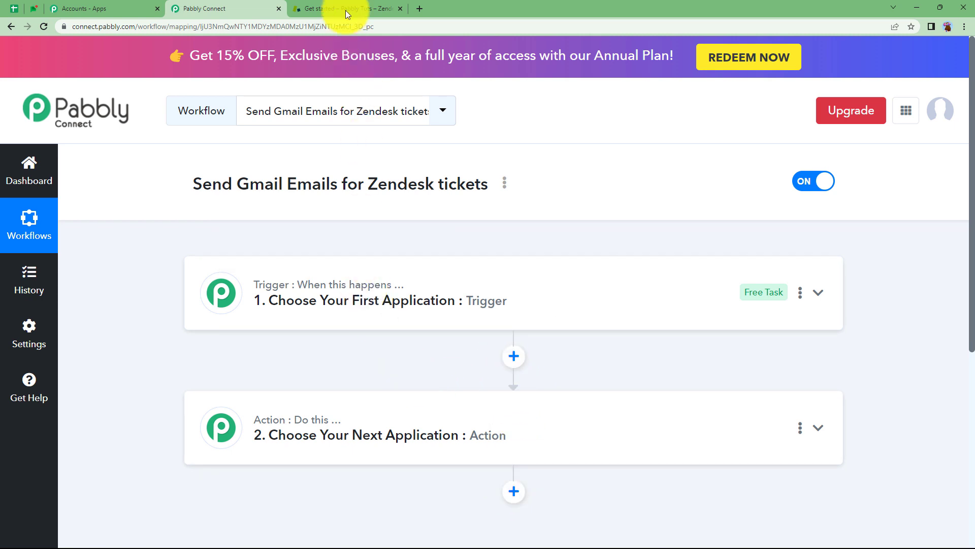
Step: Bring up the Choose App list for the workflow's action step
{"action": "left_click", "coordinate": [218, 8]}
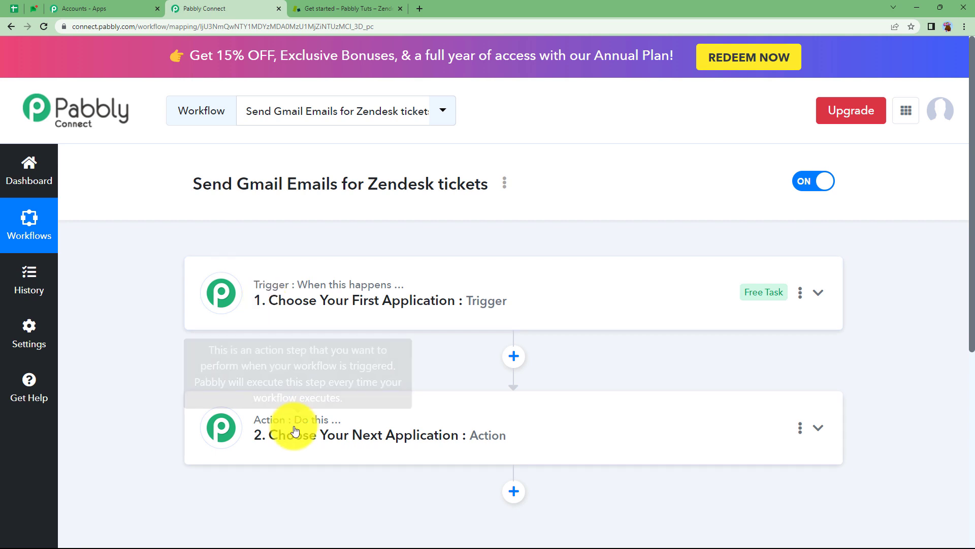
{"action": "mouse_move", "coordinate": [384, 317]}
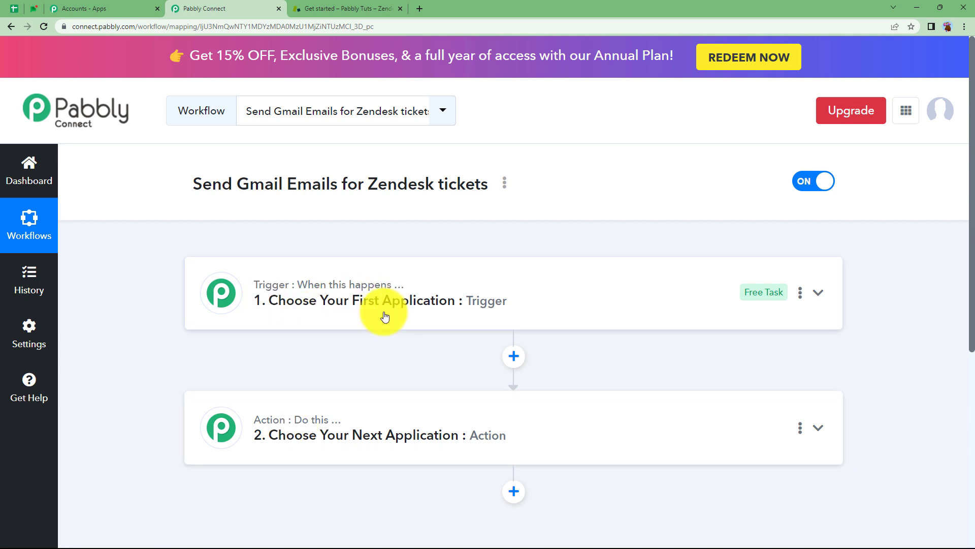
{"action": "mouse_move", "coordinate": [282, 298]}
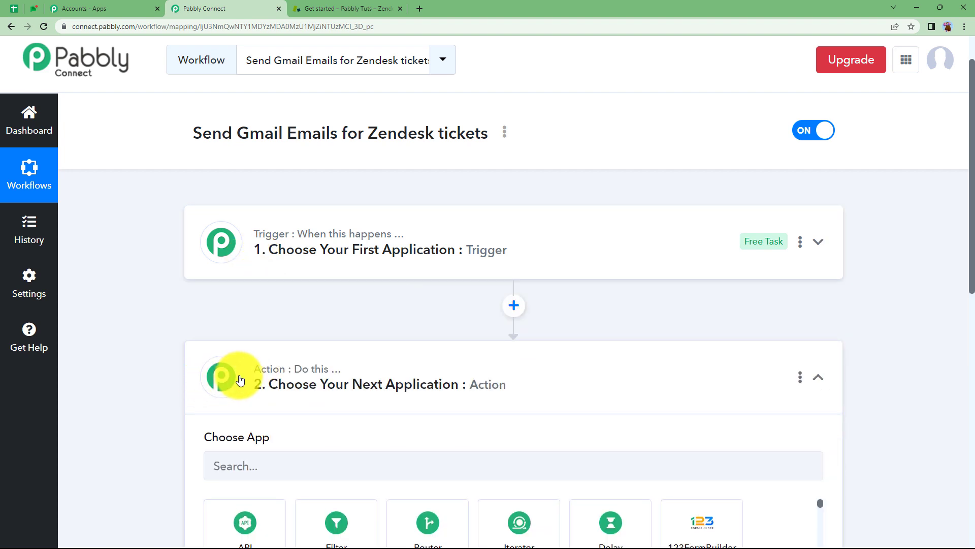
{"action": "mouse_move", "coordinate": [305, 387]}
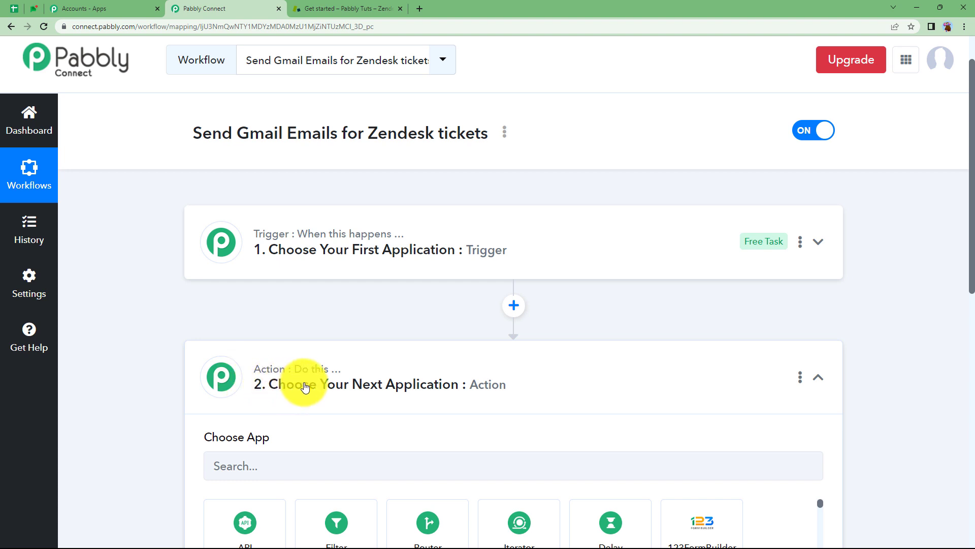
{"action": "mouse_move", "coordinate": [329, 233]}
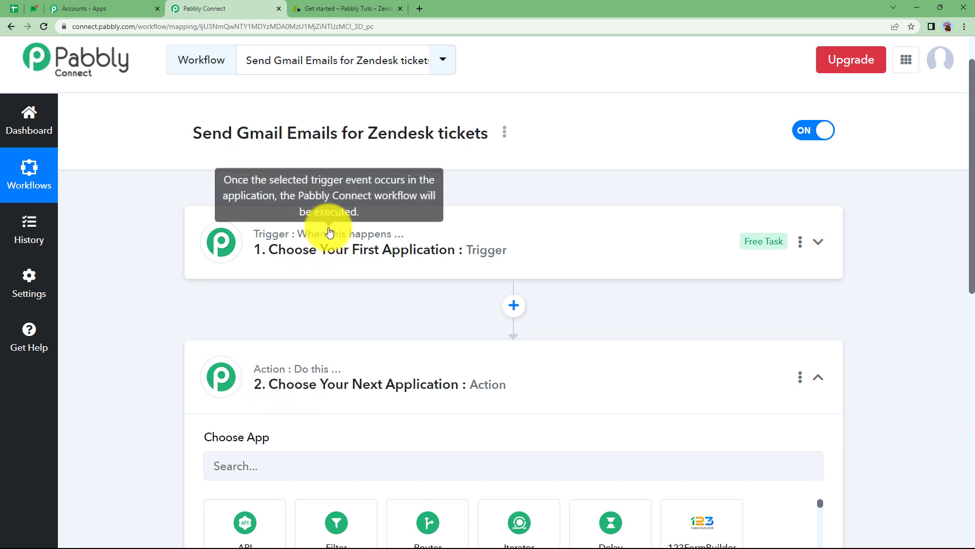
Step: Set the trigger to Zendesk's New Ticket event and reveal its webhook URL instructions
{"action": "type", "text": "z"}
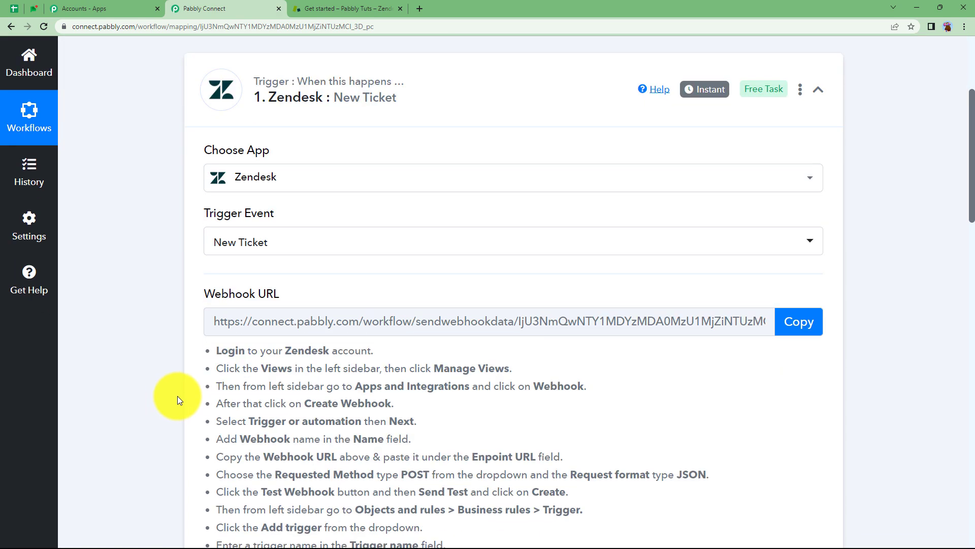
{"action": "scroll", "scroll_direction": "down", "scroll_amount": 3}
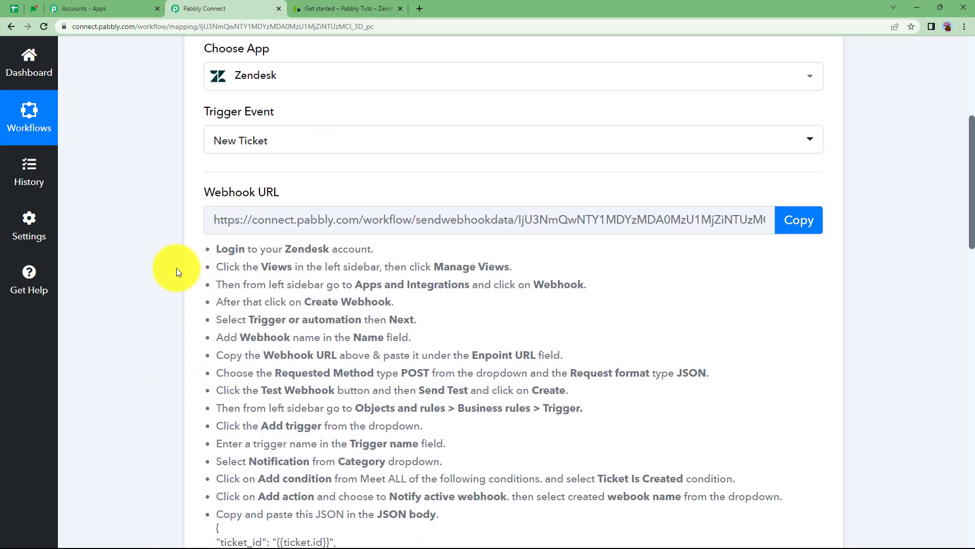
Step: Show Zendesk's ticket views with the unsolved tickets, checking the Pabbly setup instructions along the way
{"action": "left_click", "coordinate": [346, 8]}
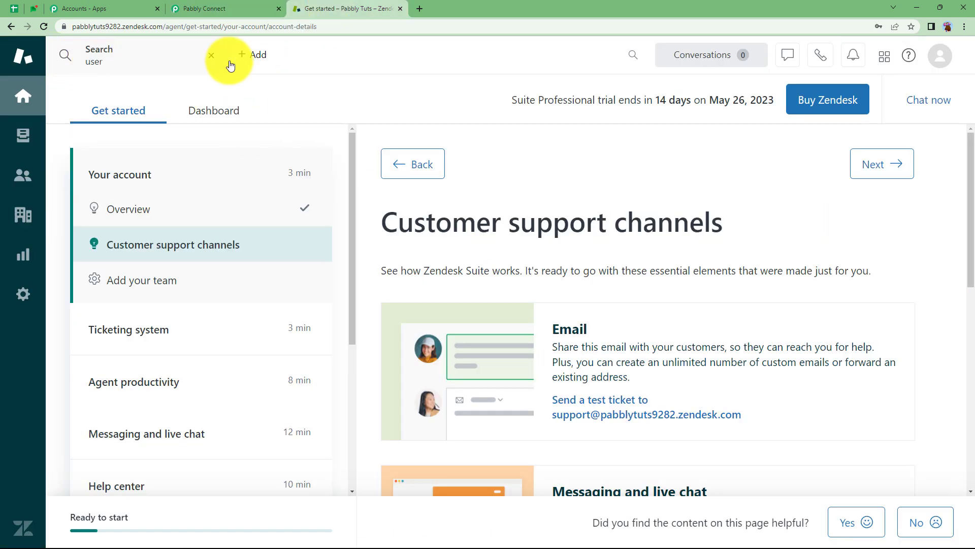
{"action": "left_click", "coordinate": [24, 136]}
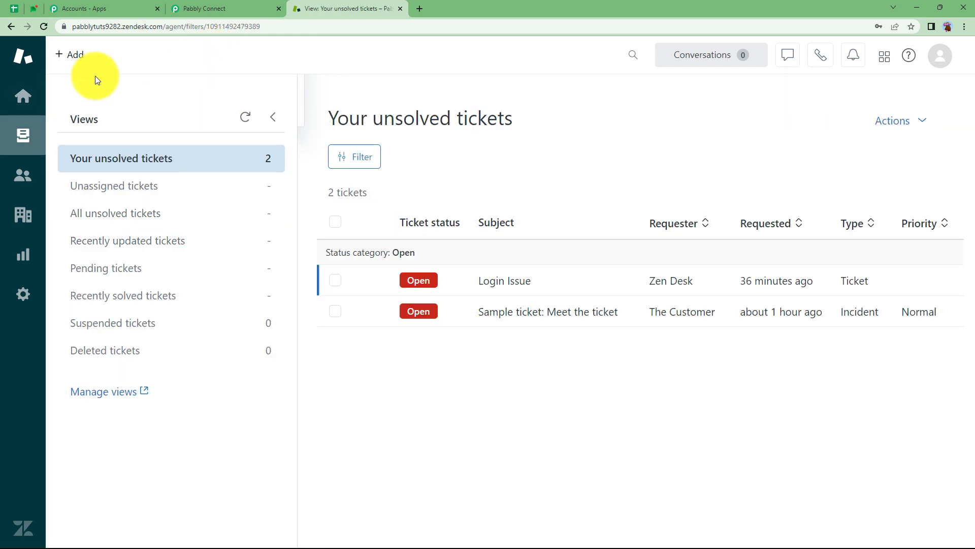
{"action": "left_click", "coordinate": [70, 55]}
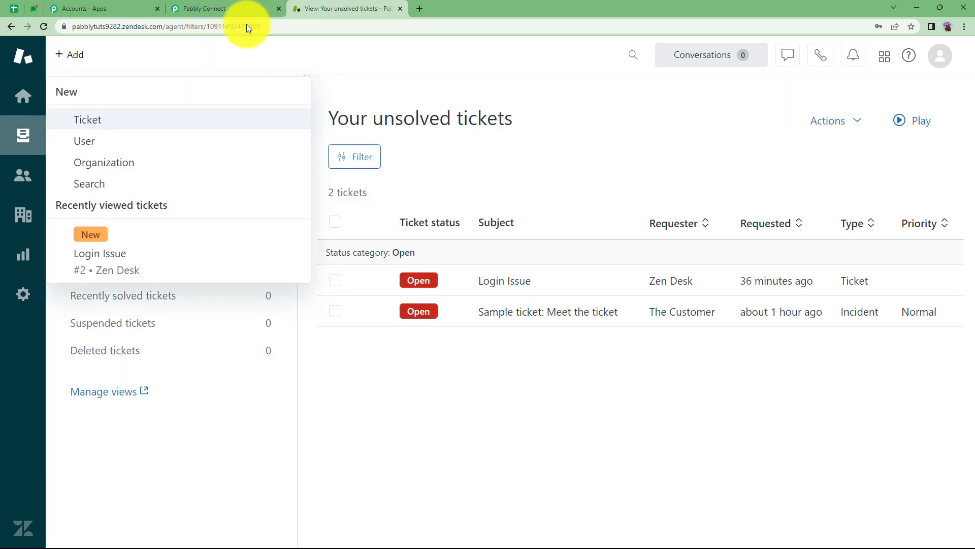
{"action": "left_click", "coordinate": [223, 8]}
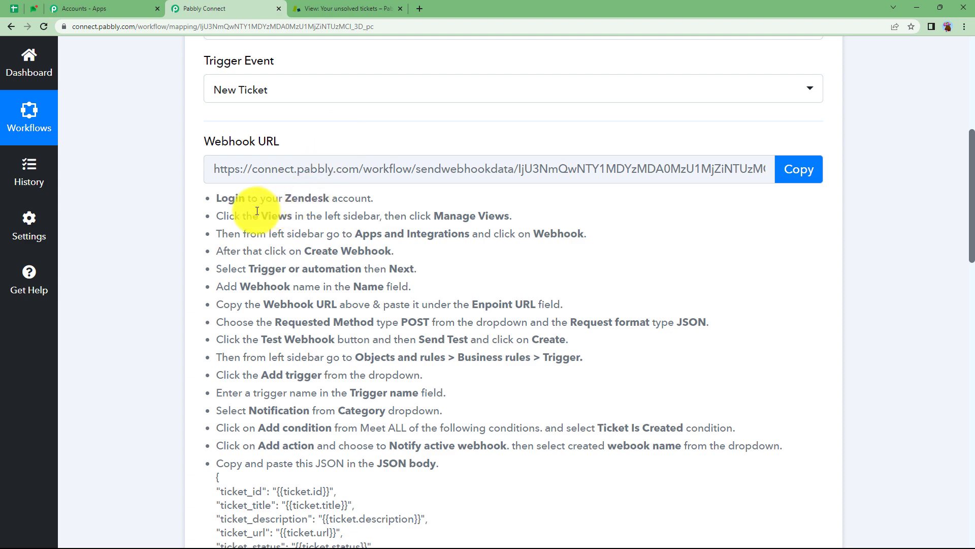
{"action": "left_click", "coordinate": [347, 8]}
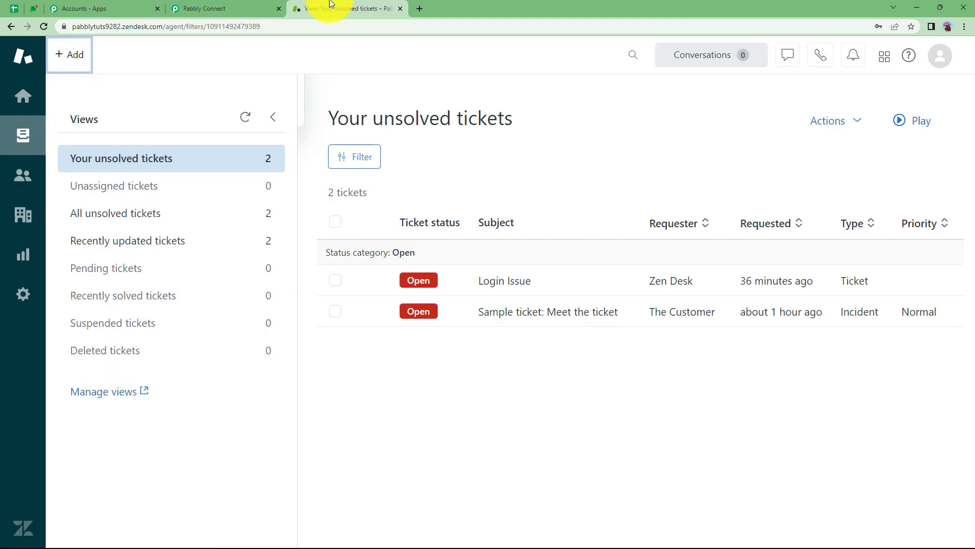
{"action": "mouse_move", "coordinate": [23, 175]}
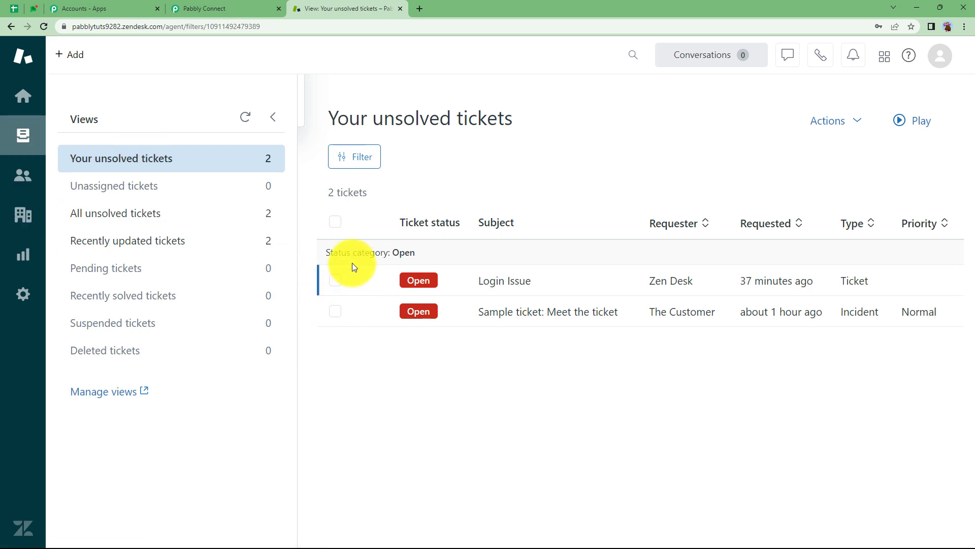
{"action": "mouse_move", "coordinate": [372, 316]}
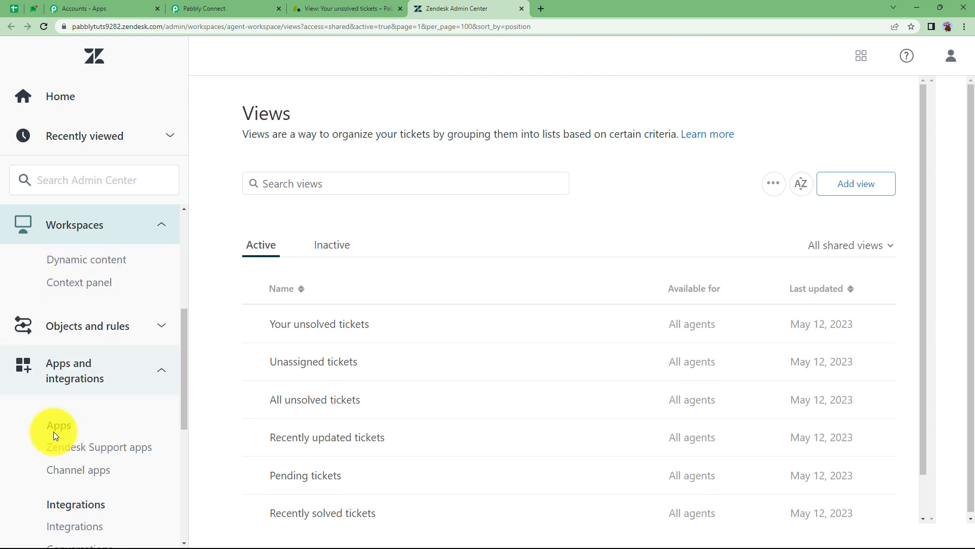
Step: Go to Webhooks under Apps and integrations and start creating a new webhook
{"action": "scroll", "scroll_direction": "down", "scroll_amount": 3}
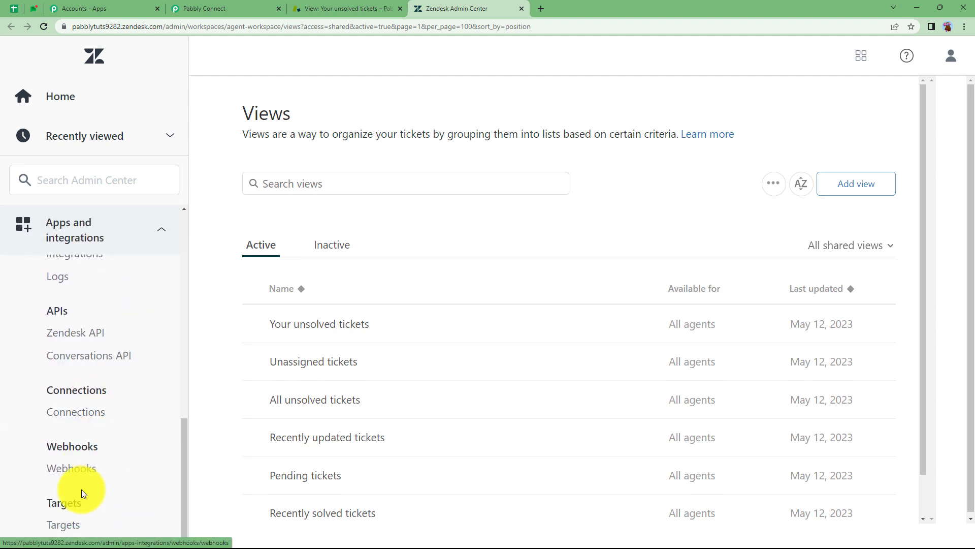
{"action": "left_click", "coordinate": [71, 467]}
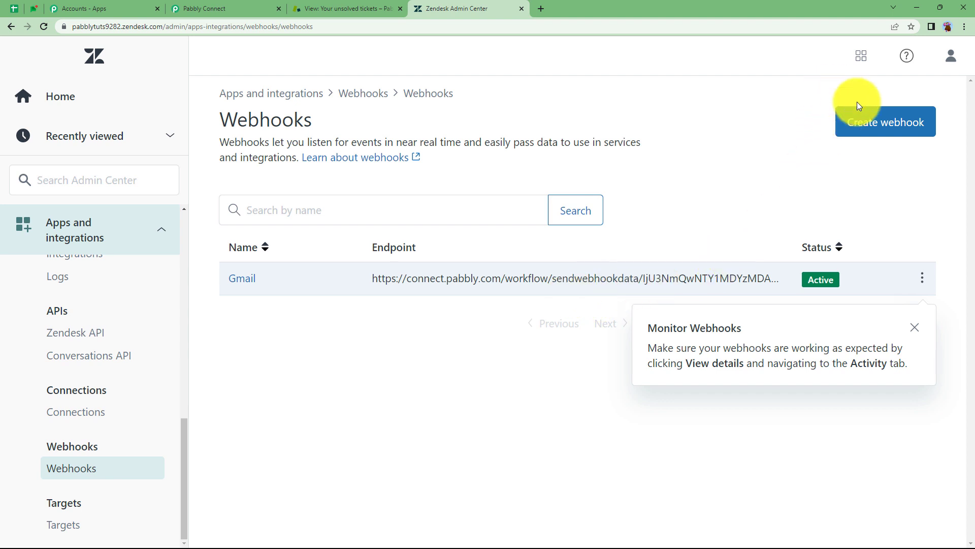
{"action": "left_click", "coordinate": [885, 121]}
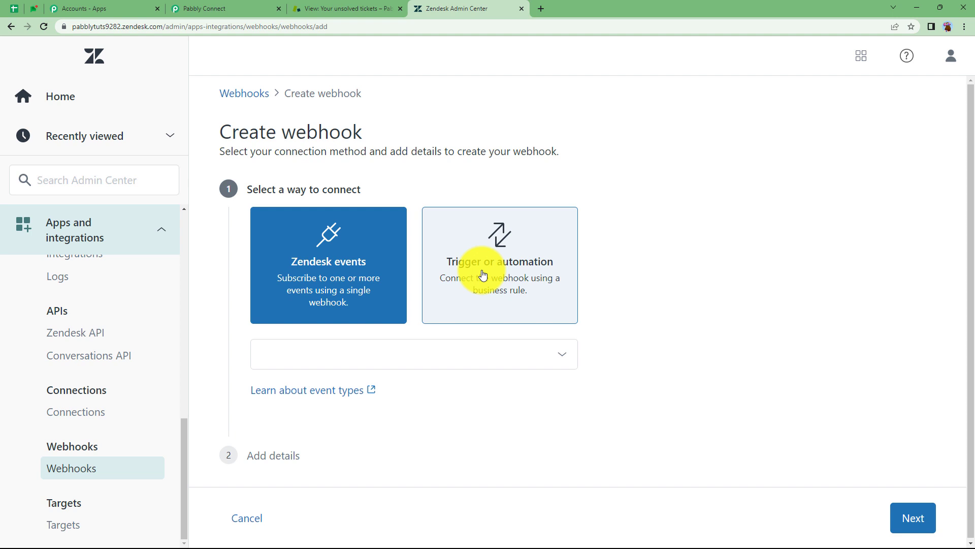
{"action": "mouse_move", "coordinate": [519, 273]}
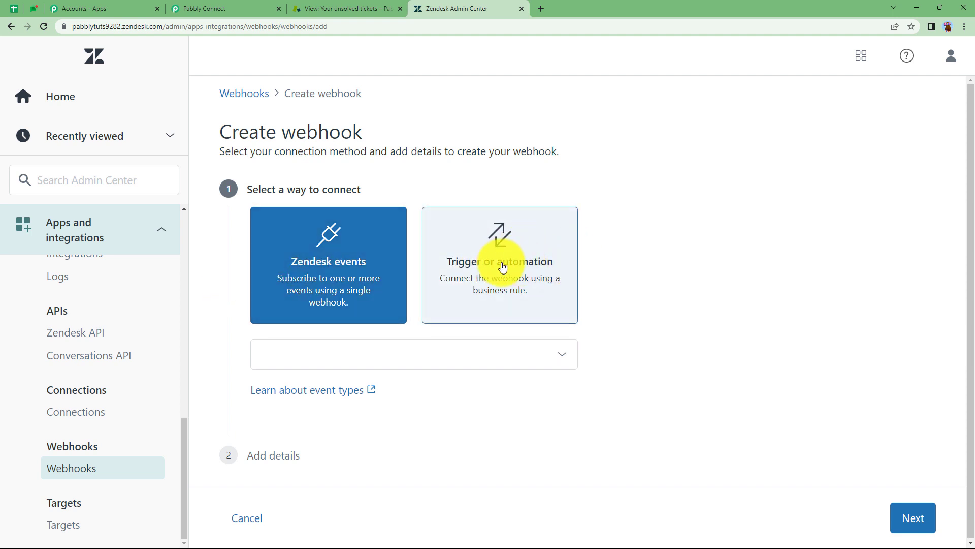
Step: Choose Trigger or automation as the connection and continue to the webhook details
{"action": "left_click", "coordinate": [500, 264]}
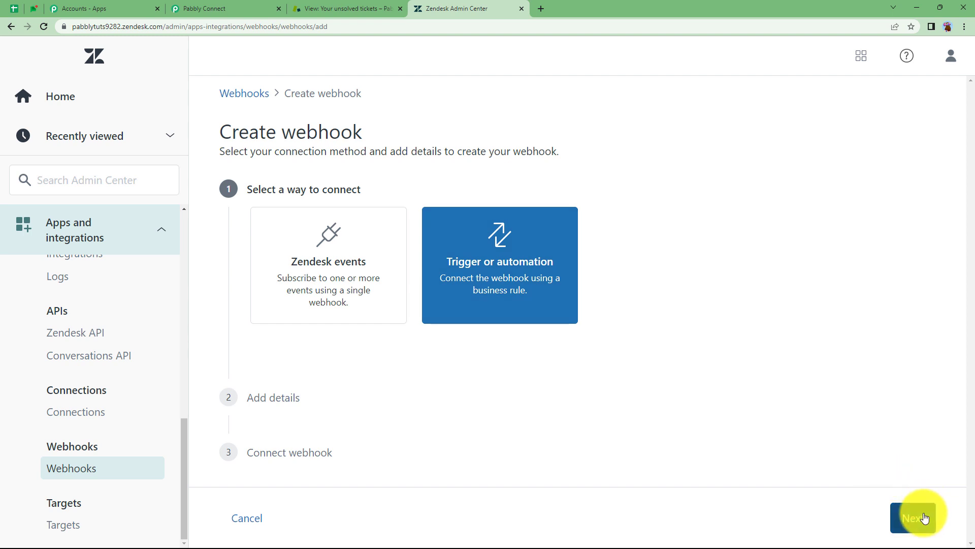
{"action": "left_click", "coordinate": [914, 517]}
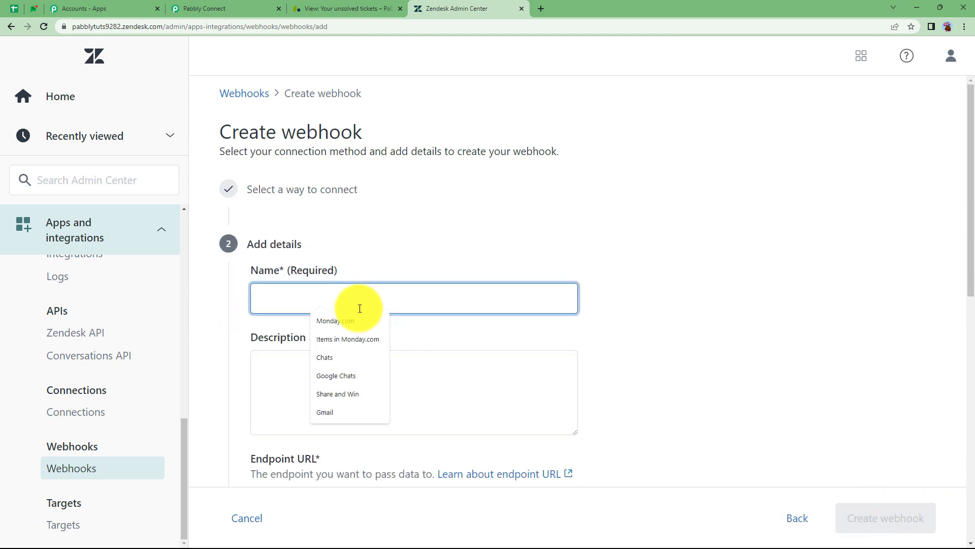
Step: Name the webhook 'Gmail notification', then go to Pabbly Connect for the webhook address
{"action": "type", "text": "Gmail"}
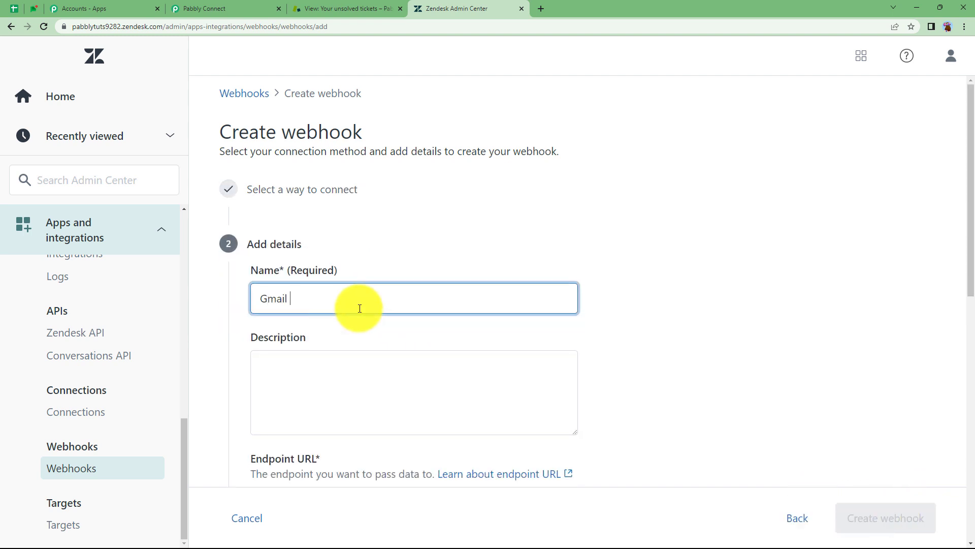
{"action": "type", "text": "notificat"}
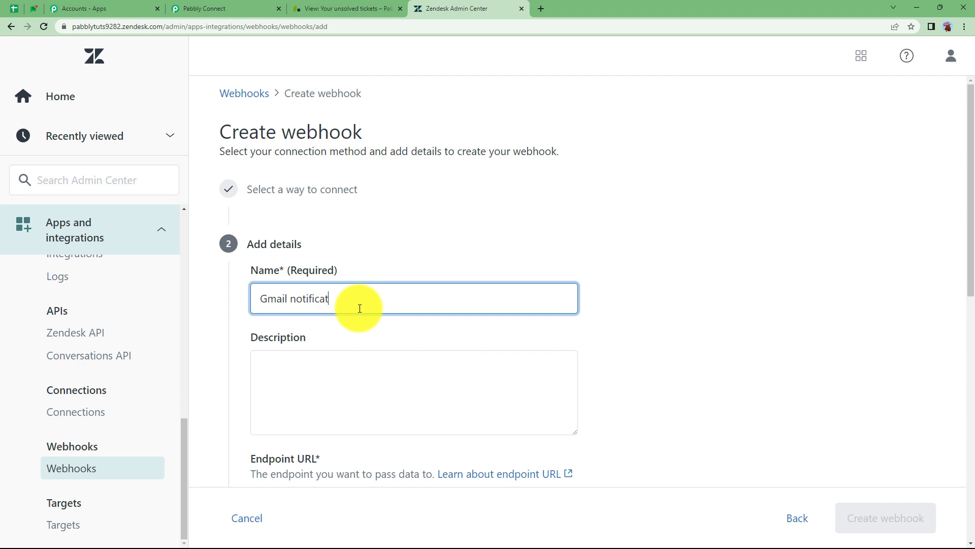
{"action": "type", "text": "ion"}
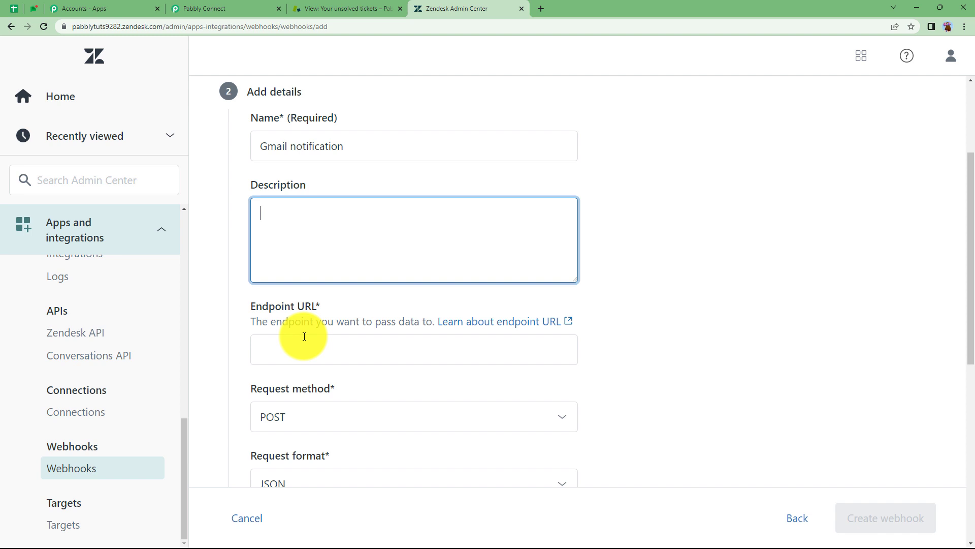
{"action": "left_click", "coordinate": [225, 10]}
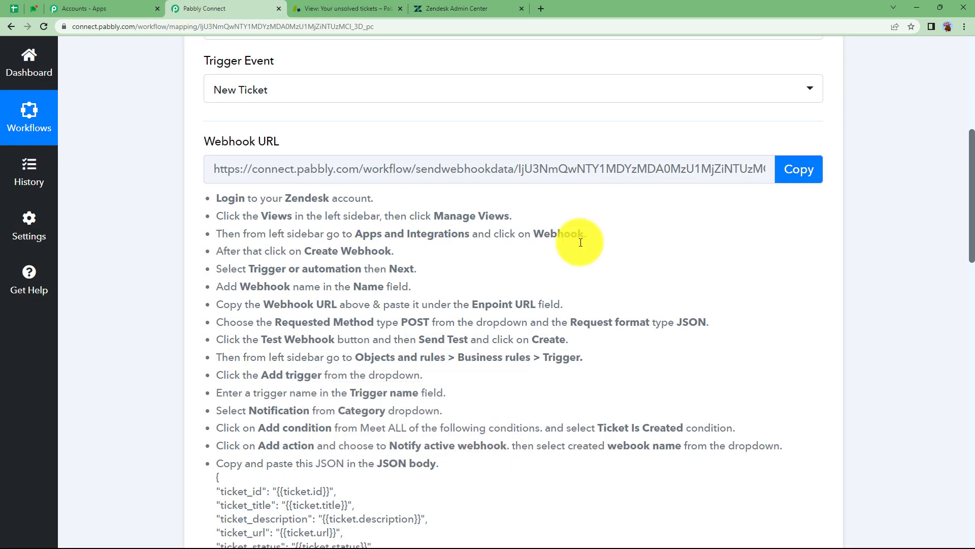
Step: Paste the copied Pabbly webhook address as the Endpoint URL, keeping POST method and JSON format
{"action": "left_click", "coordinate": [798, 169]}
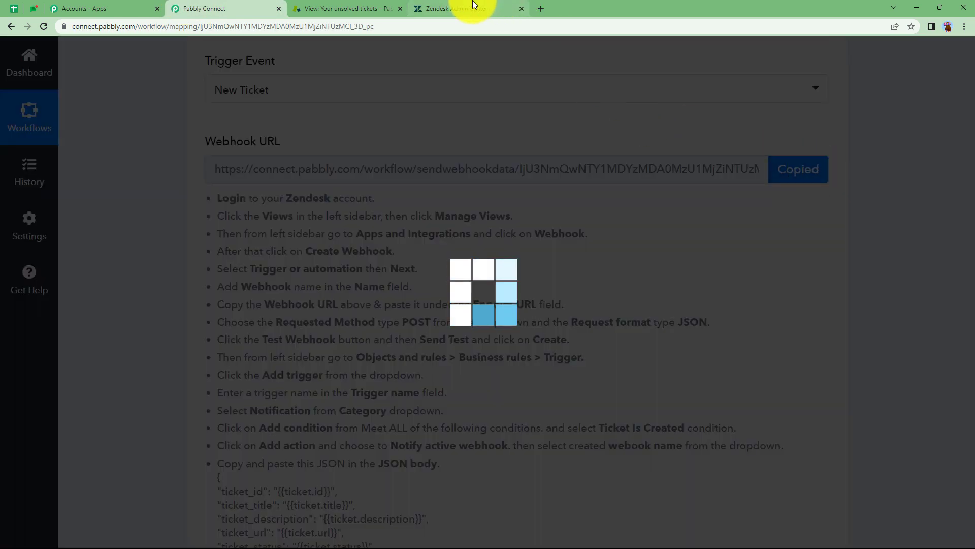
{"action": "left_click", "coordinate": [451, 9]}
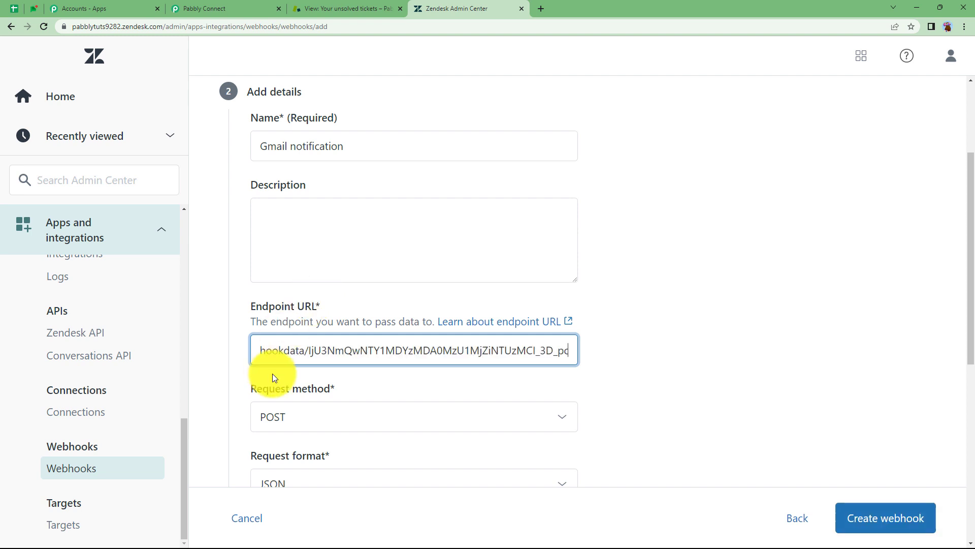
{"action": "scroll", "scroll_direction": "down", "scroll_amount": 3}
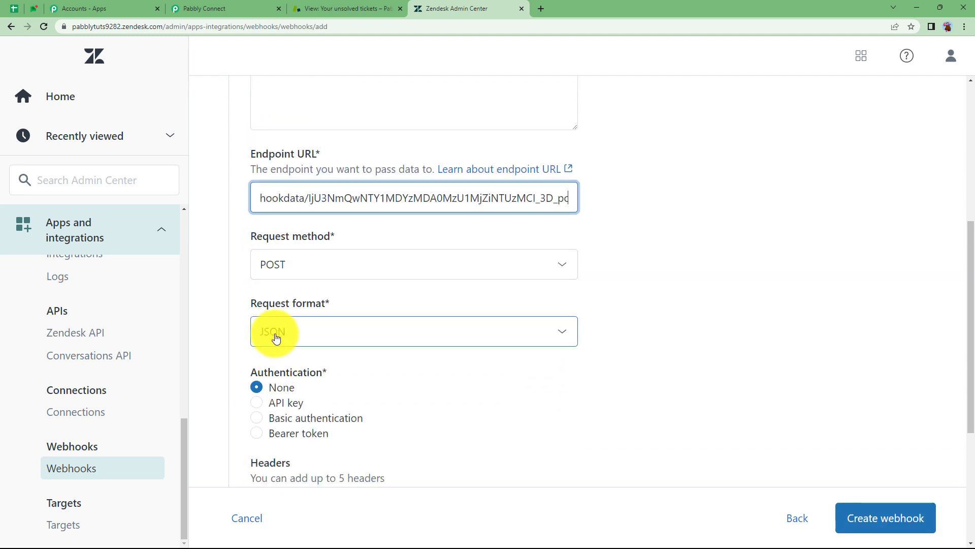
{"action": "left_click", "coordinate": [226, 9]}
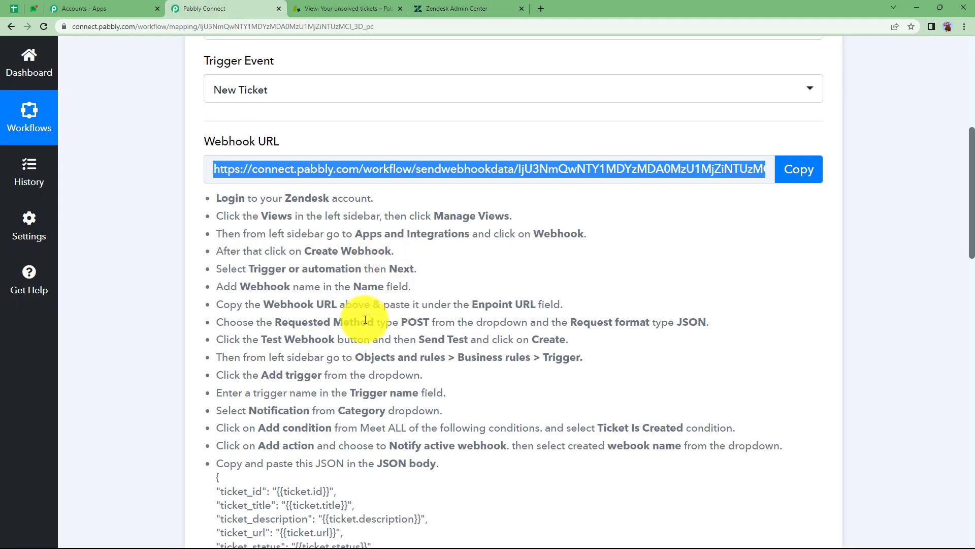
{"action": "left_click_drag", "start_coordinate": [400, 322], "coordinate": [707, 322]}
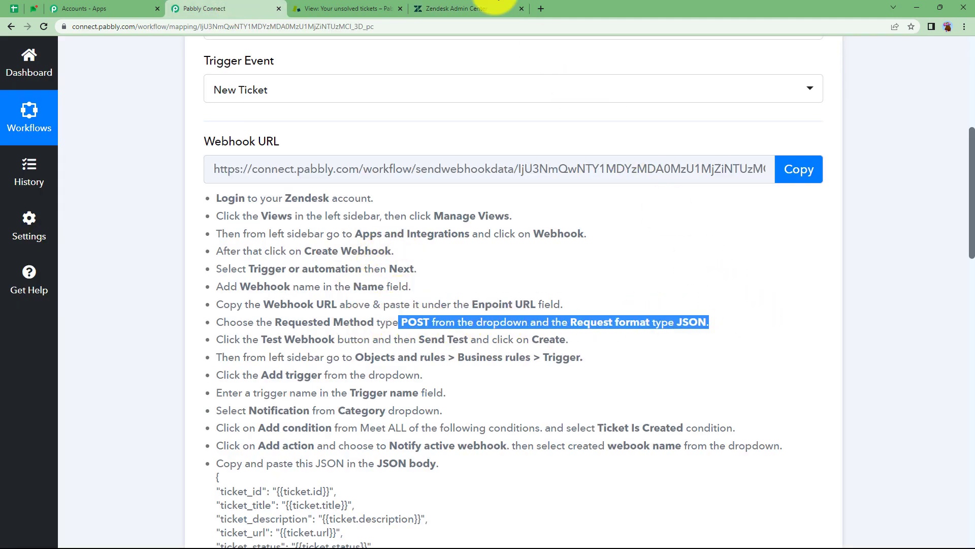
{"action": "left_click", "coordinate": [464, 9]}
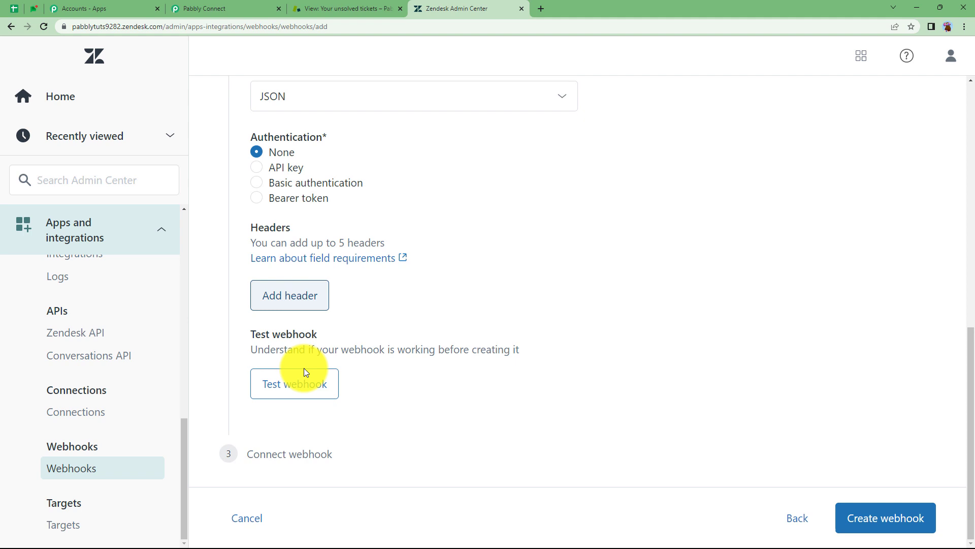
Step: Send a test ticket, confirm Pabbly received the response, and create the Gmail notification webhook
{"action": "left_click", "coordinate": [295, 383]}
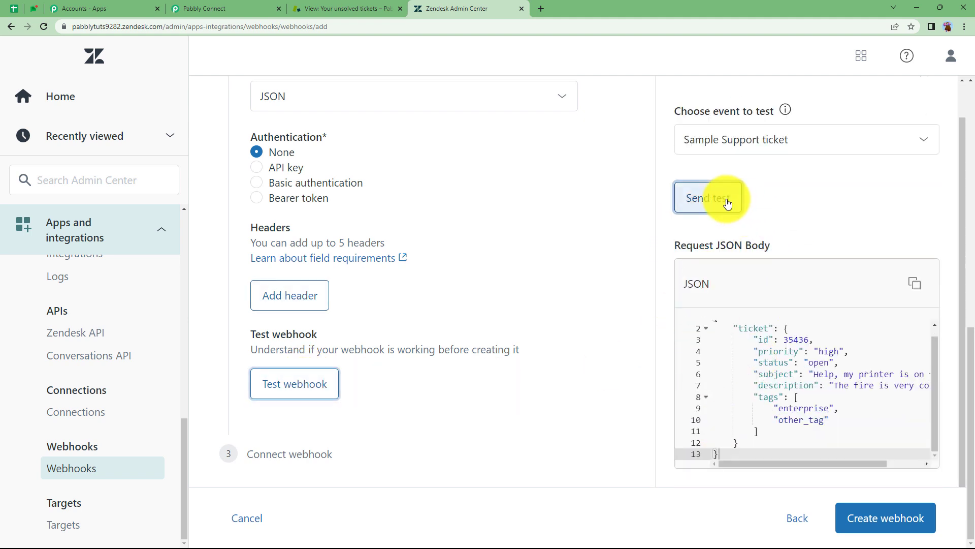
{"action": "left_click", "coordinate": [226, 8]}
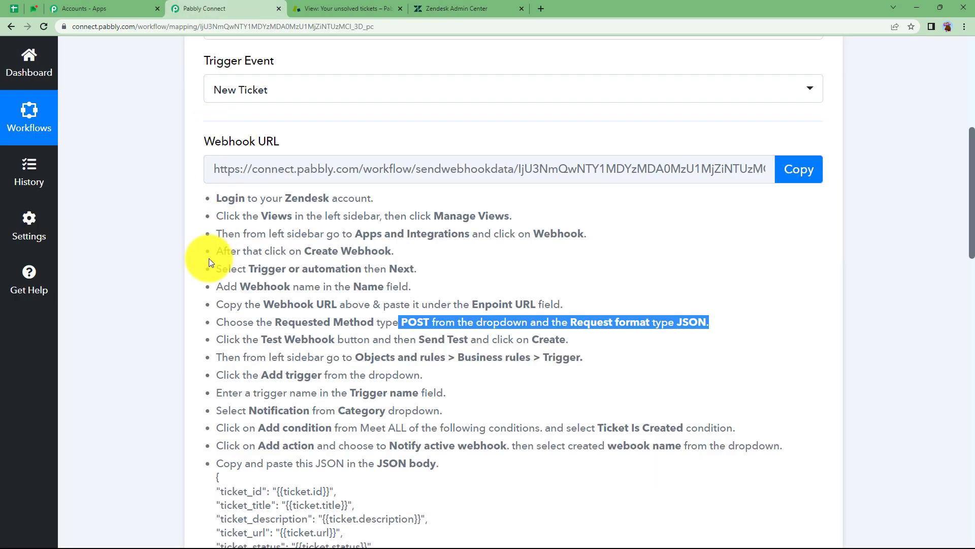
{"action": "scroll", "scroll_direction": "down", "scroll_amount": 3}
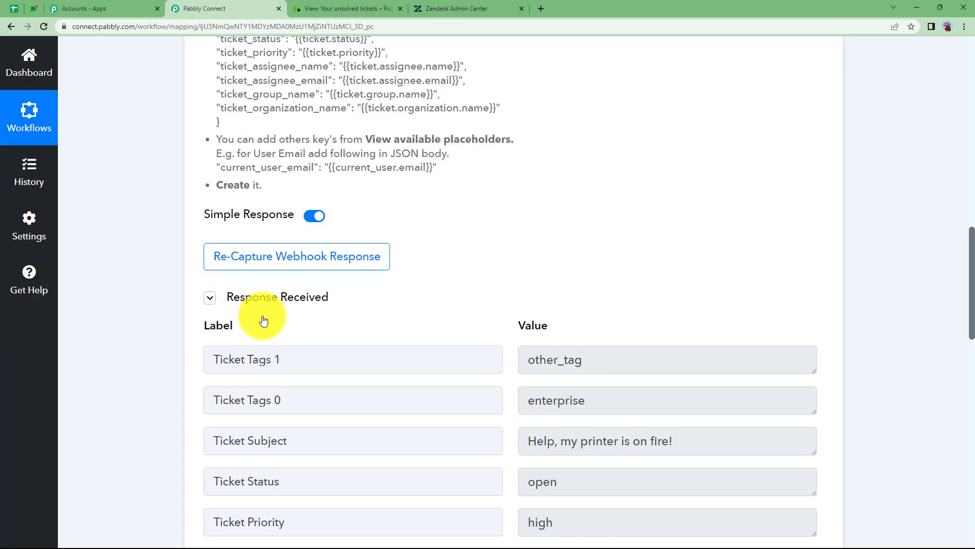
{"action": "scroll", "scroll_direction": "down", "scroll_amount": 3}
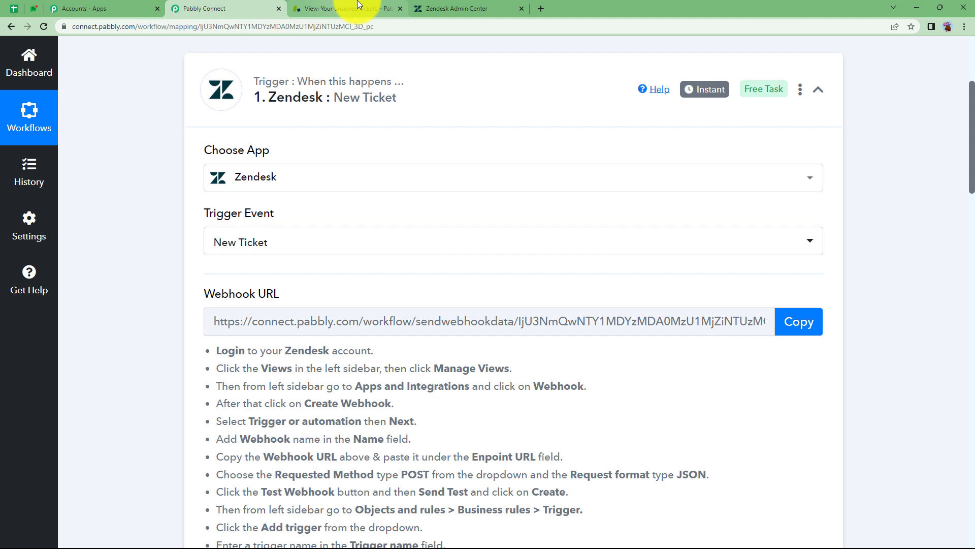
{"action": "left_click", "coordinate": [463, 8]}
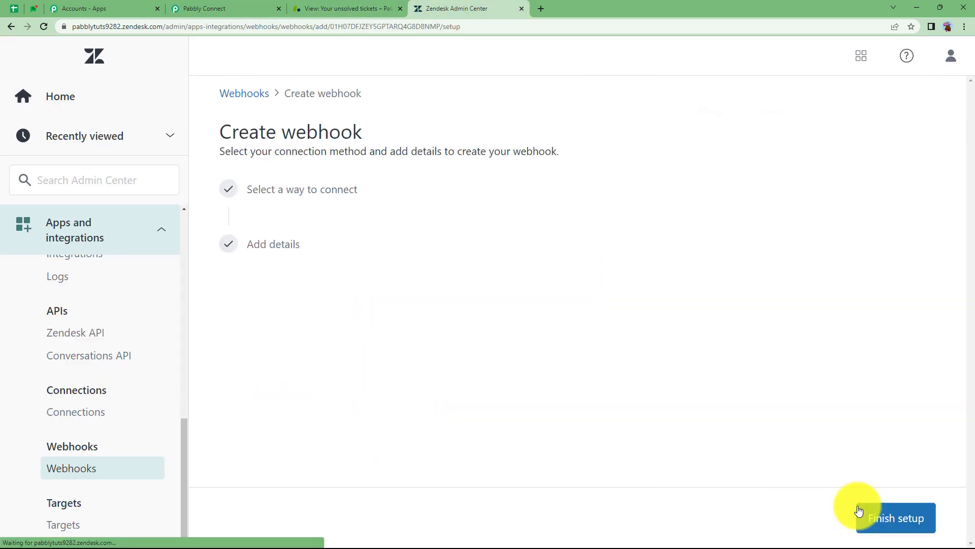
Step: Finish creating the Gmail notification webhook and reach the Connect webhook step
{"action": "left_click", "coordinate": [897, 517]}
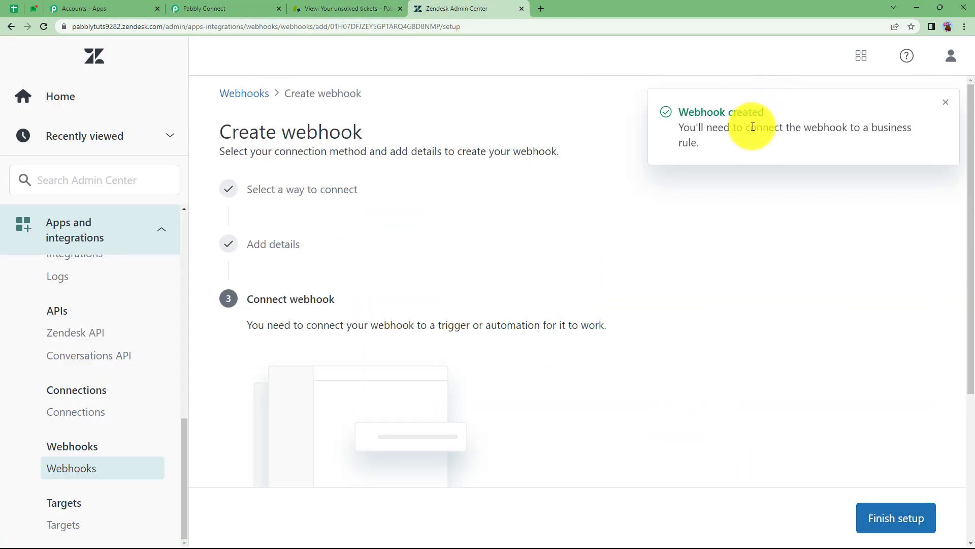
{"action": "mouse_move", "coordinate": [947, 104]}
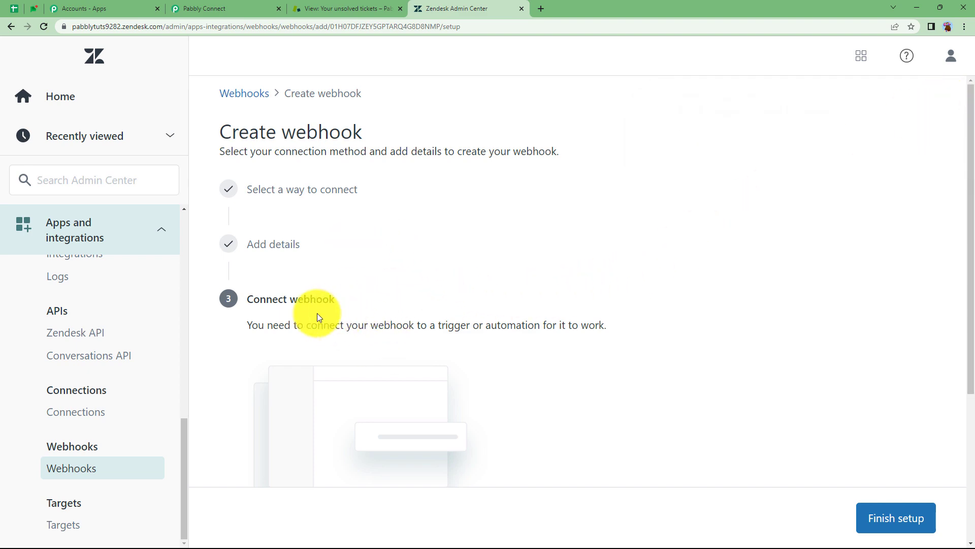
{"action": "left_click", "coordinate": [226, 8]}
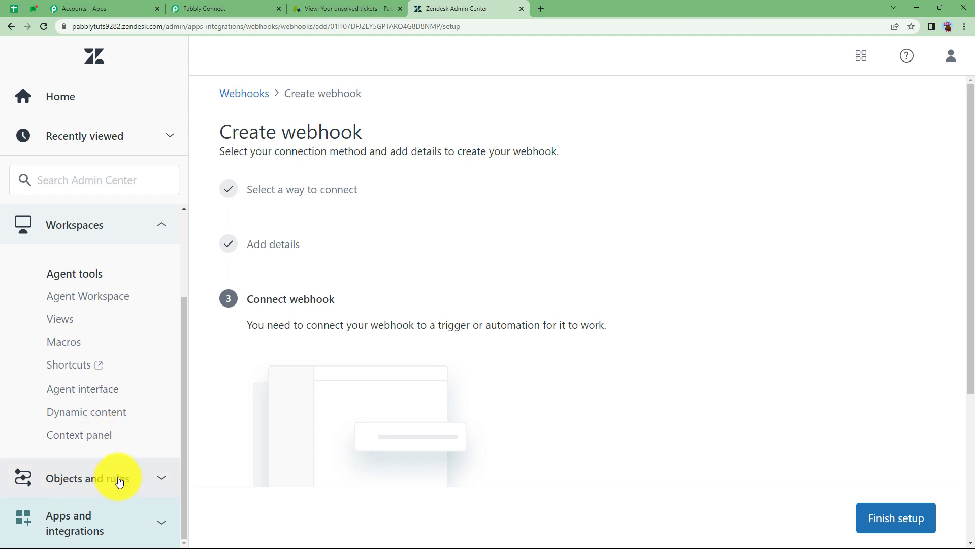
Step: Start a new trigger from Objects and rules > Triggers
{"action": "left_click", "coordinate": [87, 478]}
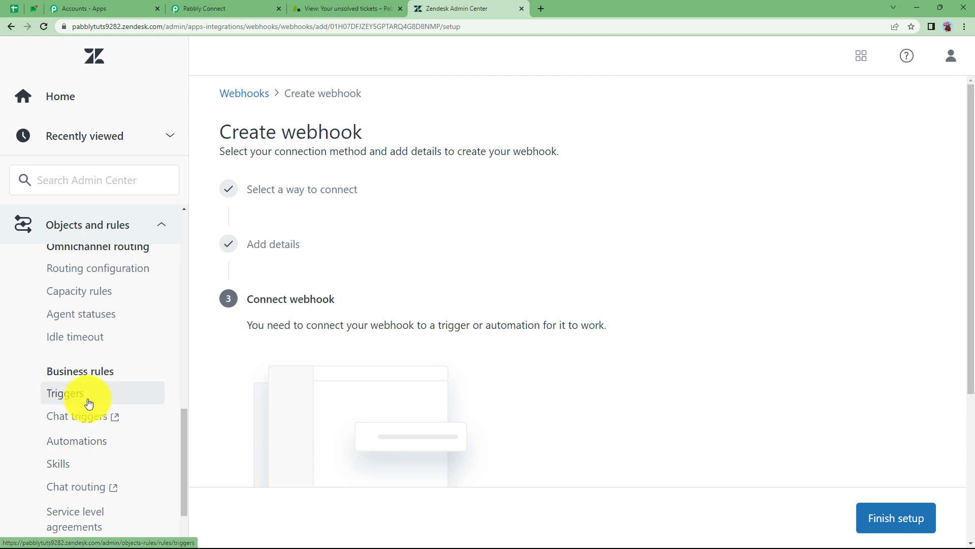
{"action": "left_click", "coordinate": [65, 392]}
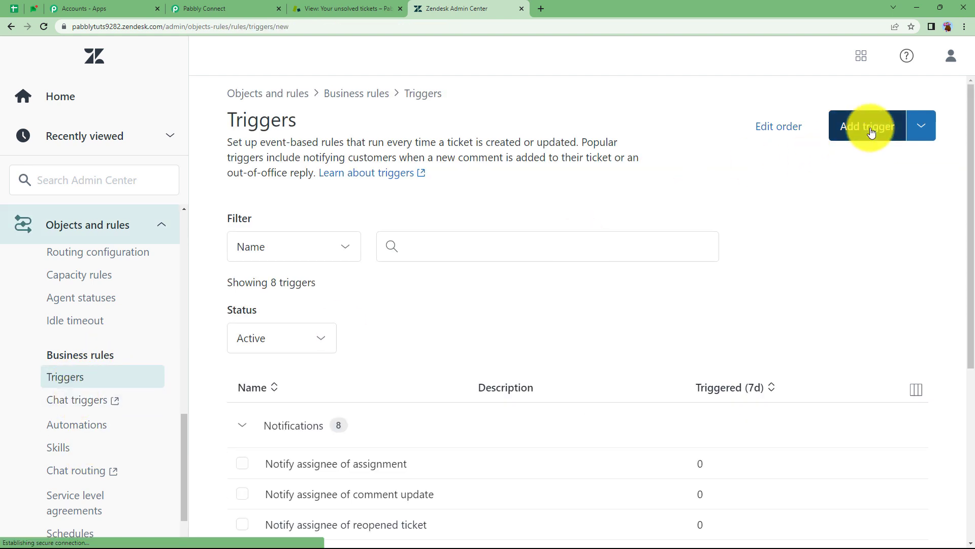
{"action": "left_click", "coordinate": [866, 126]}
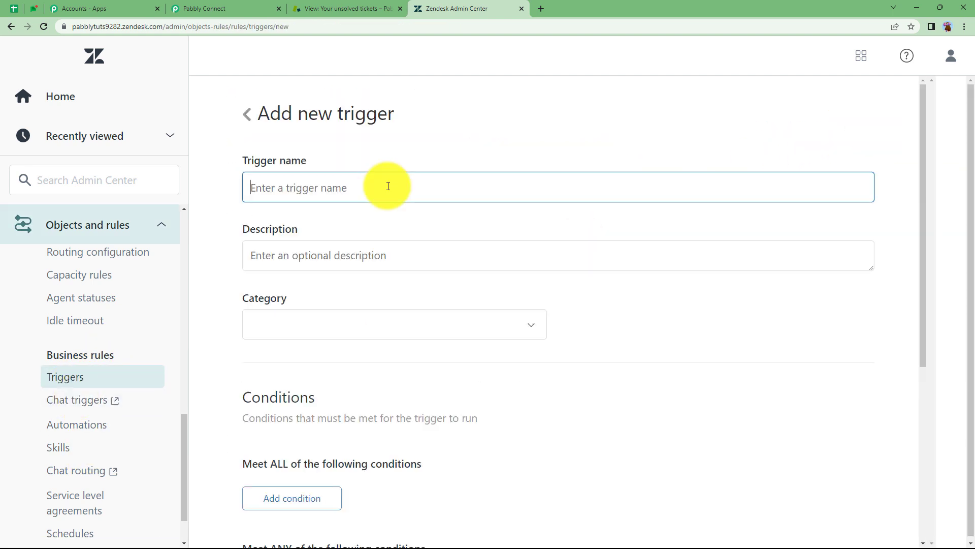
Step: Name the trigger 'Ticket is created' and put it in the Notifications category
{"action": "type", "text": "Ticket"}
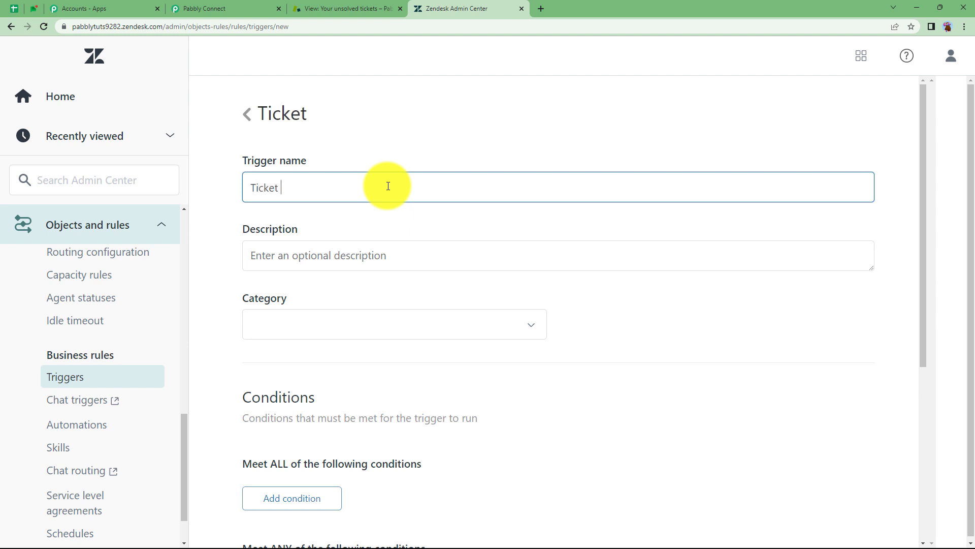
{"action": "type", "text": "is created"}
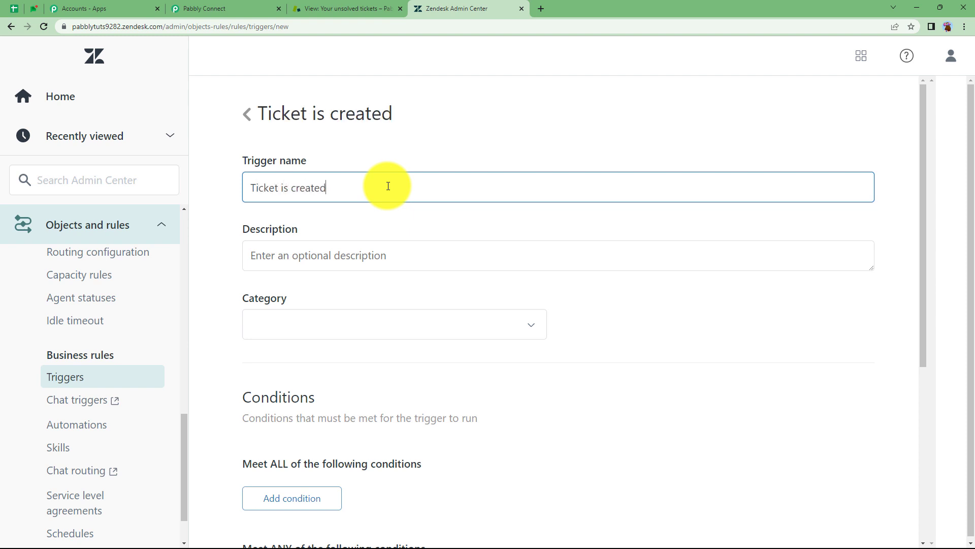
{"action": "left_click", "coordinate": [394, 323]}
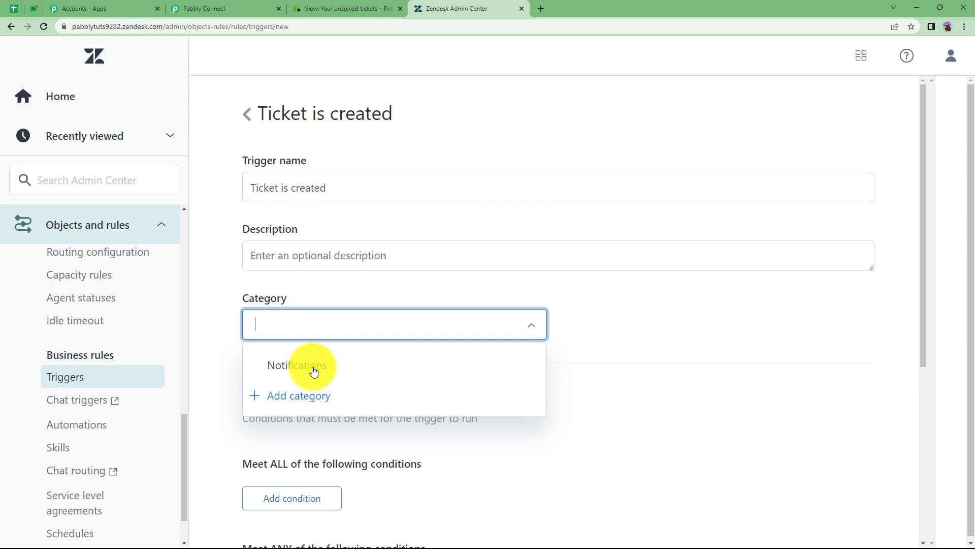
{"action": "left_click", "coordinate": [298, 365]}
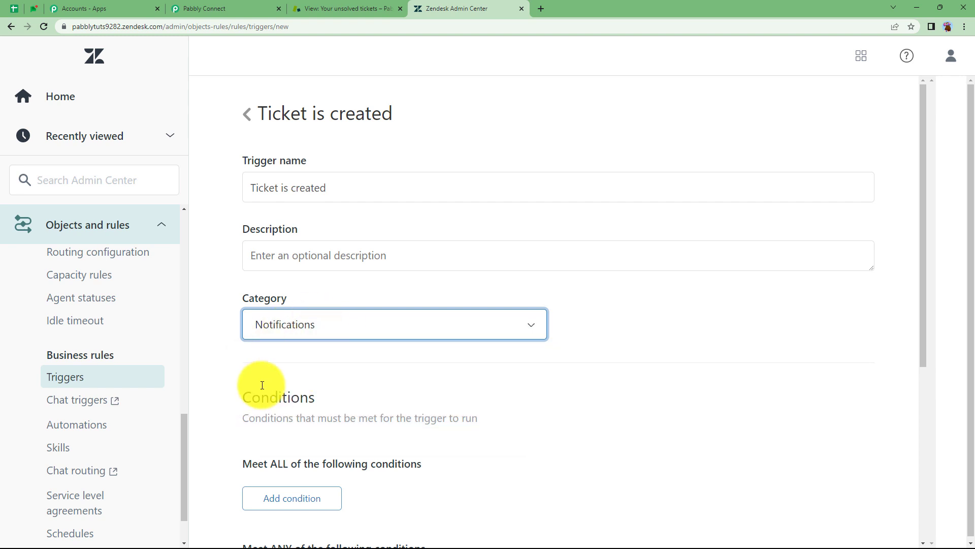
{"action": "scroll", "scroll_direction": "down", "scroll_amount": 3}
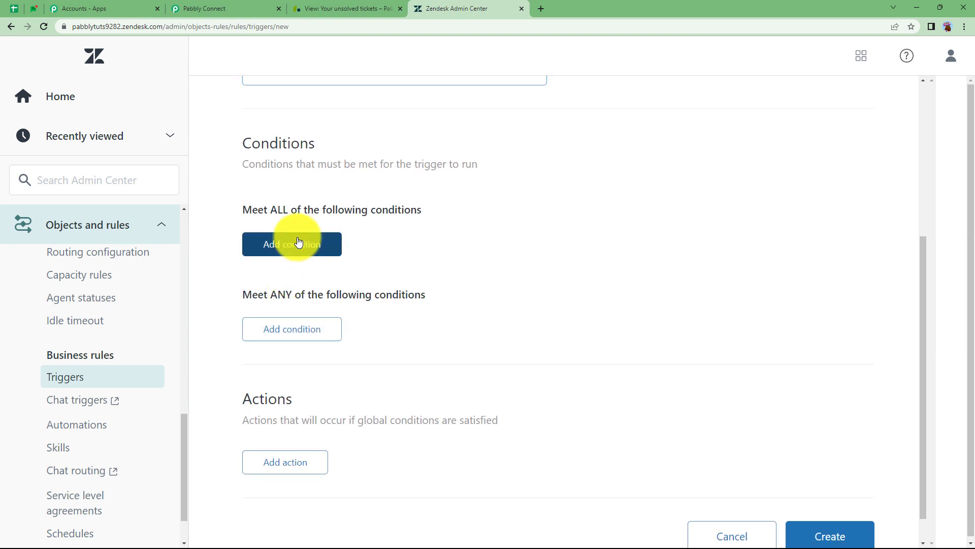
Step: Require Ticket Is Created and notify the Gmail notification webhook as the action
{"action": "left_click", "coordinate": [292, 243]}
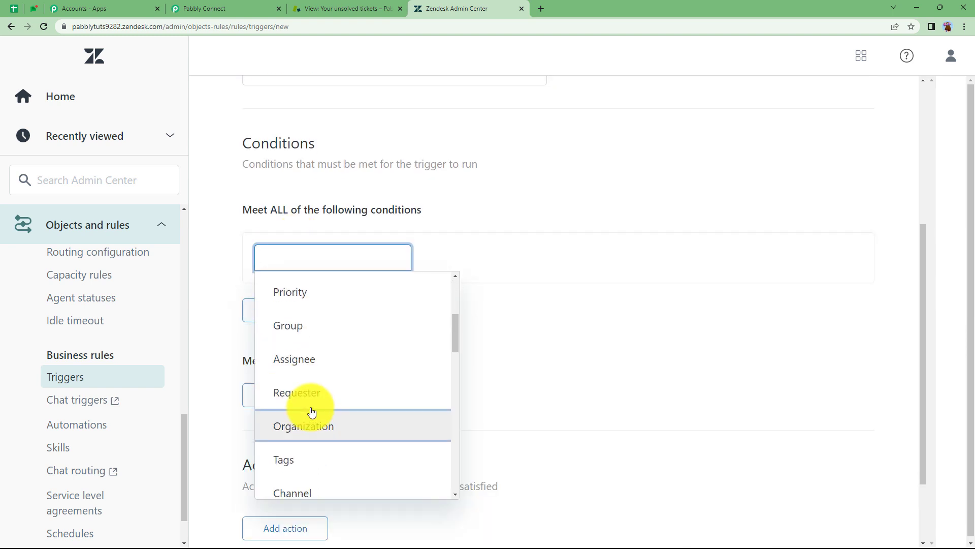
{"action": "scroll", "scroll_direction": "down", "scroll_amount": 3}
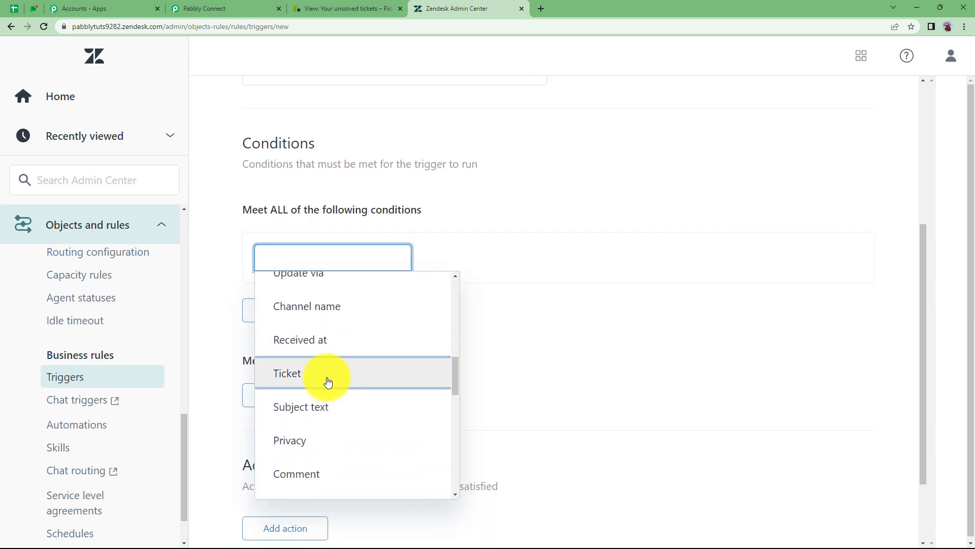
{"action": "left_click", "coordinate": [287, 373]}
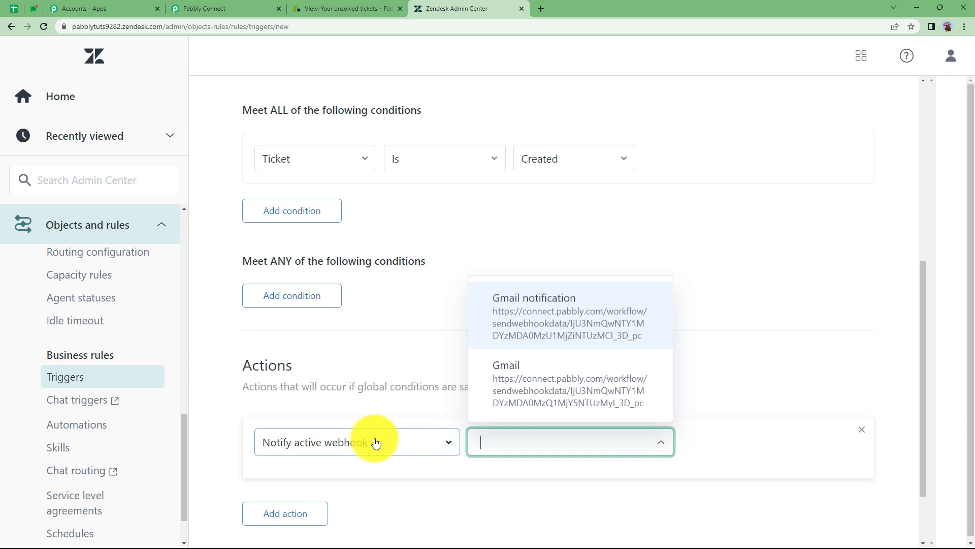
{"action": "left_click", "coordinate": [533, 298]}
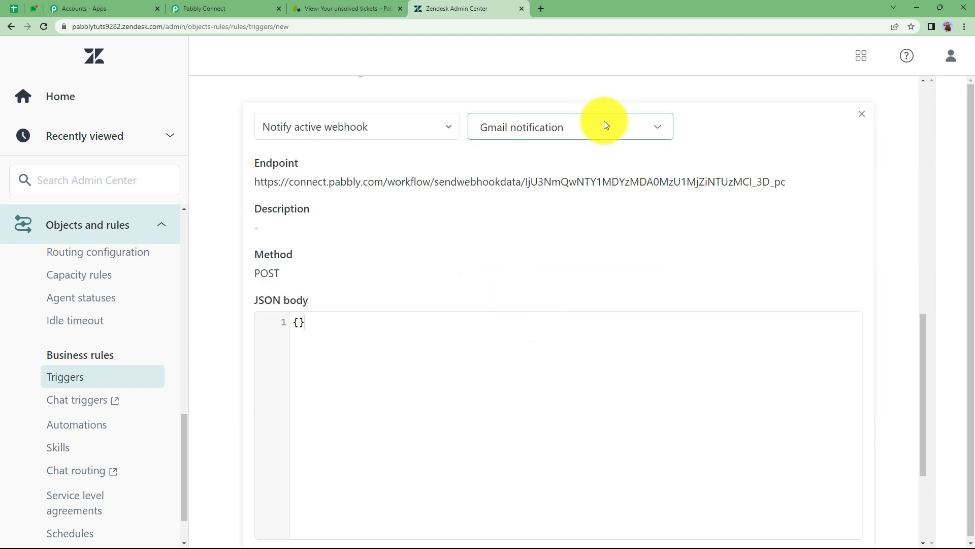
{"action": "mouse_move", "coordinate": [316, 330]}
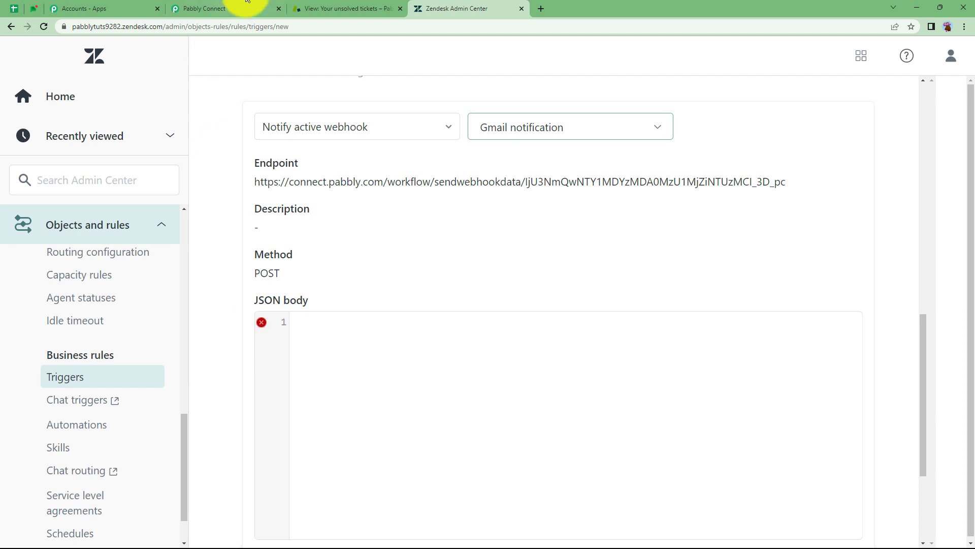
Step: Copy the sample JSON body from Pabbly Connect and save the 'Ticket is created' trigger
{"action": "left_click", "coordinate": [223, 8]}
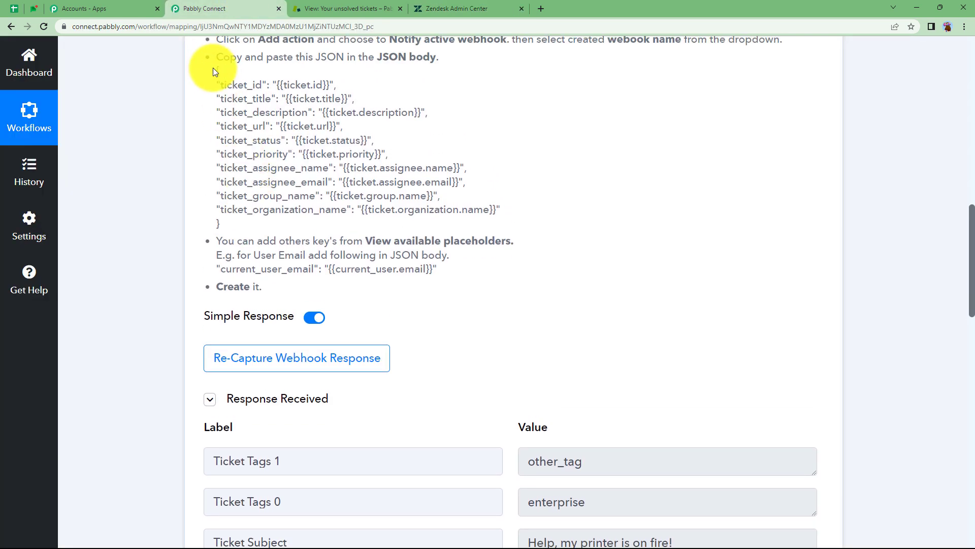
{"action": "left_click_drag", "start_coordinate": [218, 70], "coordinate": [231, 225]}
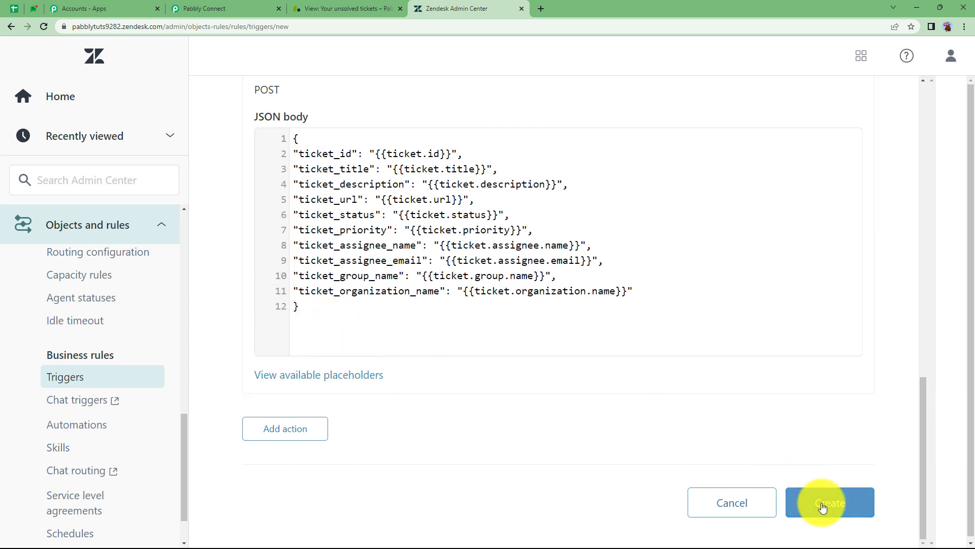
{"action": "left_click", "coordinate": [830, 502]}
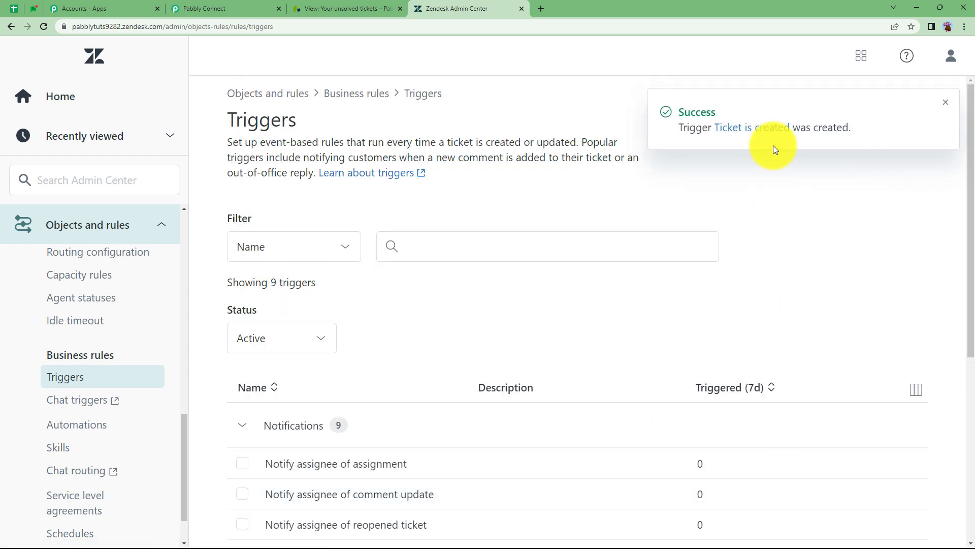
{"action": "mouse_move", "coordinate": [732, 128]}
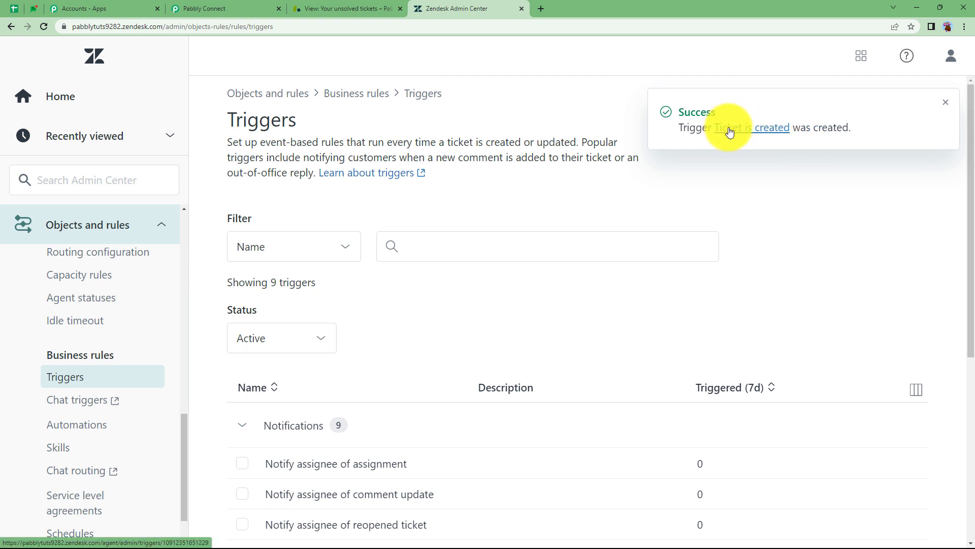
Step: Have Pabbly Connect re-capture the webhook response and confirm with Yes
{"action": "left_click", "coordinate": [224, 8]}
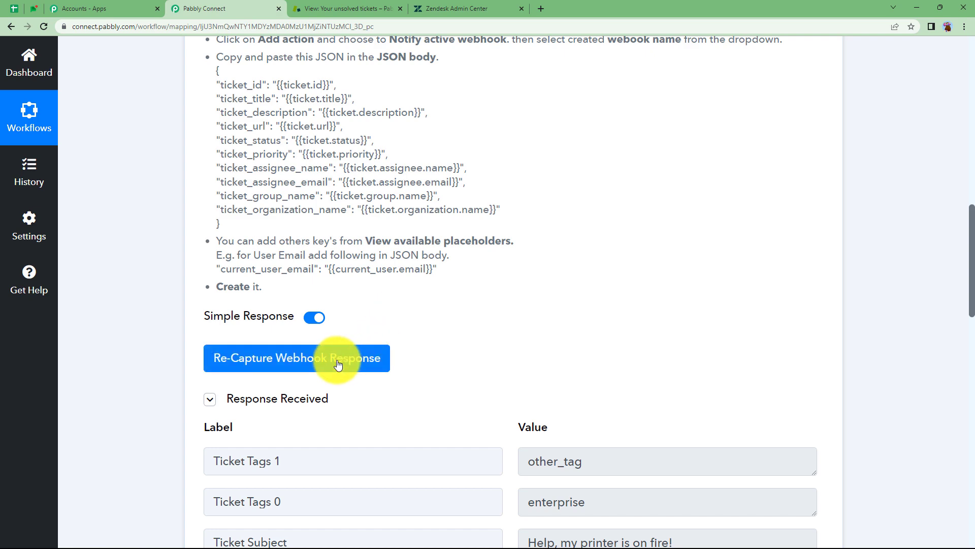
{"action": "left_click", "coordinate": [297, 358]}
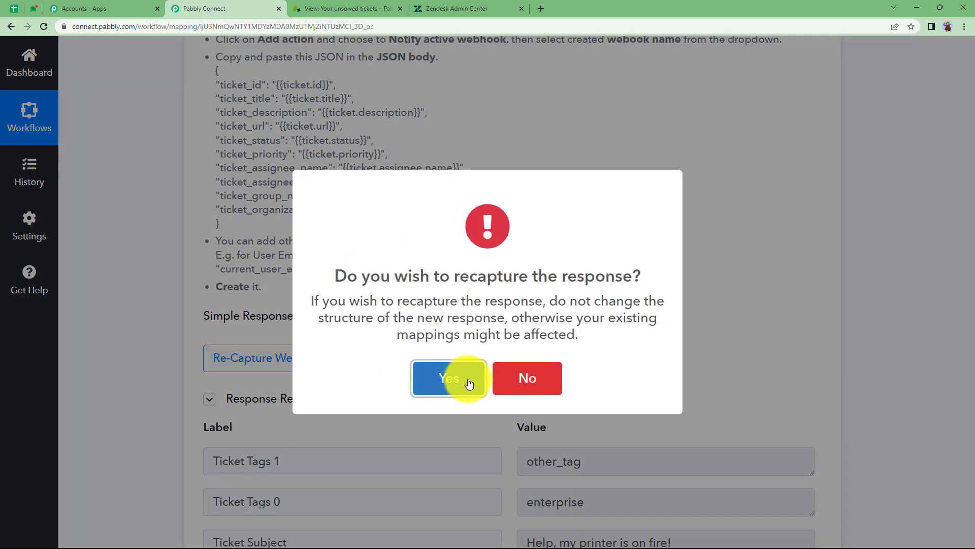
{"action": "left_click", "coordinate": [448, 378]}
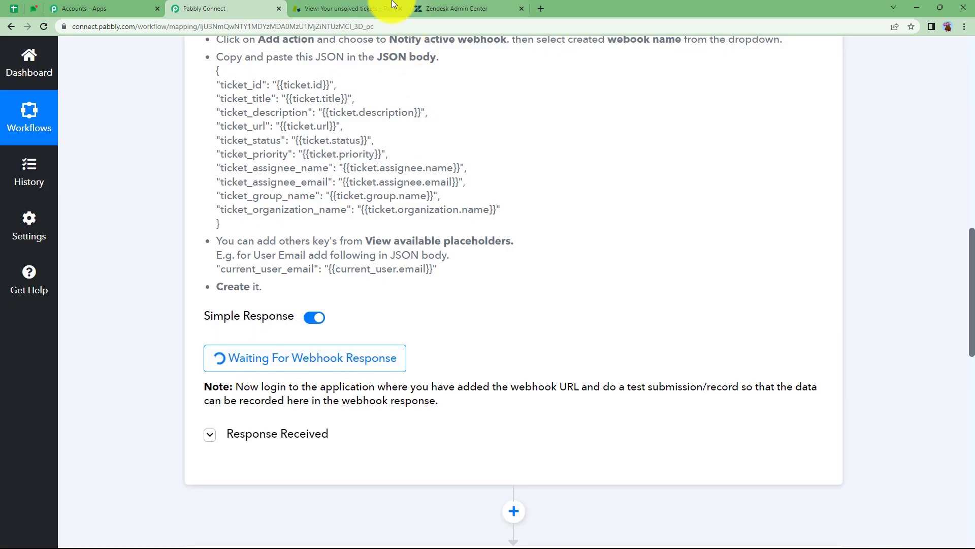
Step: Start a new Zendesk ticket with the requester chosen and Support as assignee
{"action": "left_click", "coordinate": [341, 9]}
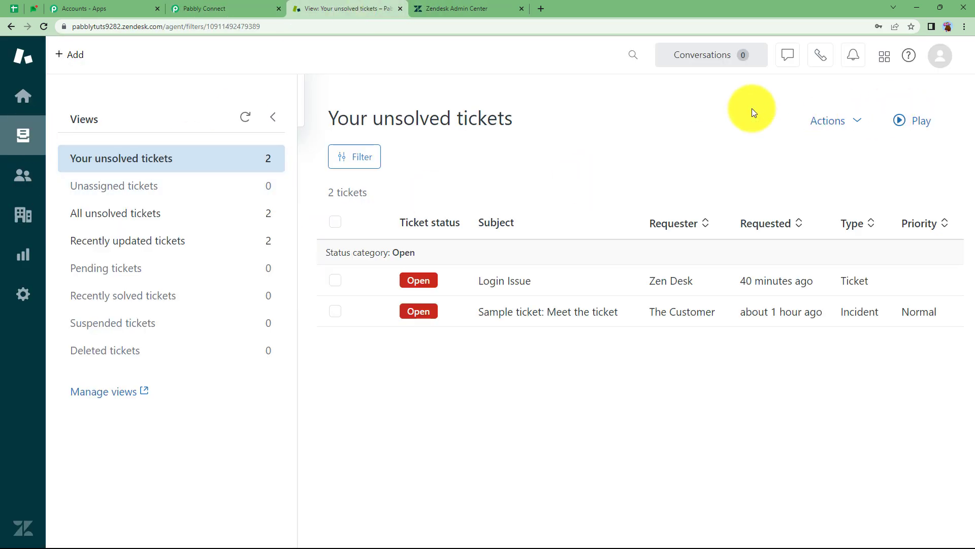
{"action": "left_click", "coordinate": [70, 55]}
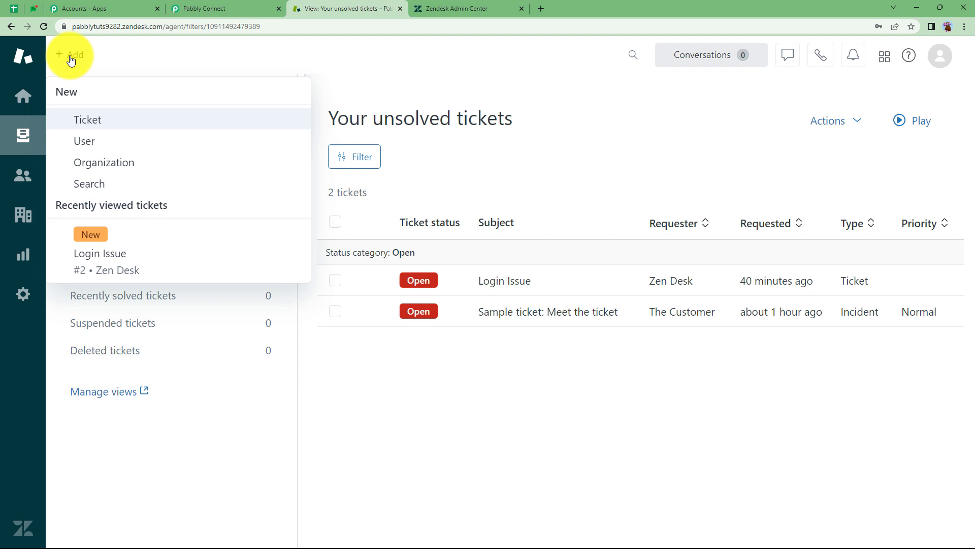
{"action": "mouse_move", "coordinate": [84, 105]}
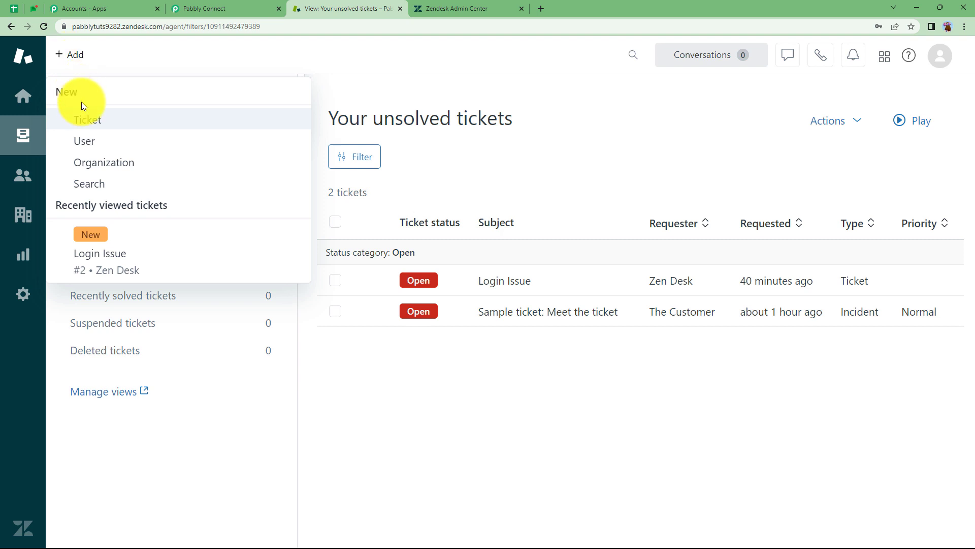
{"action": "left_click", "coordinate": [86, 120]}
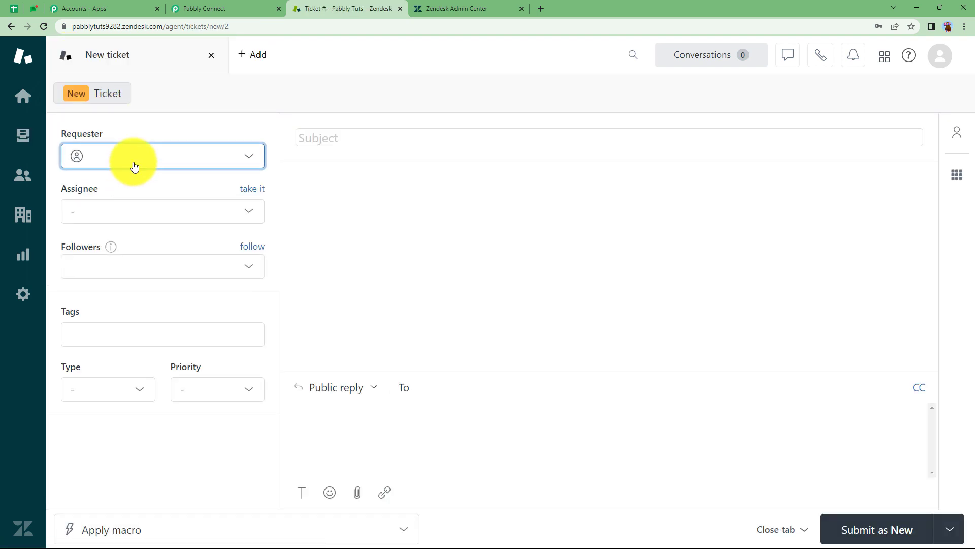
{"action": "left_click", "coordinate": [162, 155]}
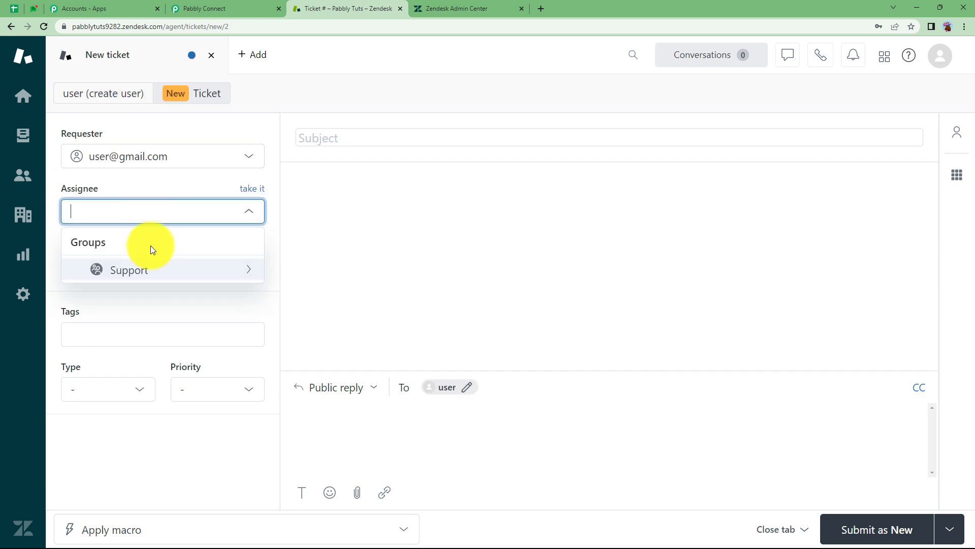
{"action": "left_click", "coordinate": [130, 270]}
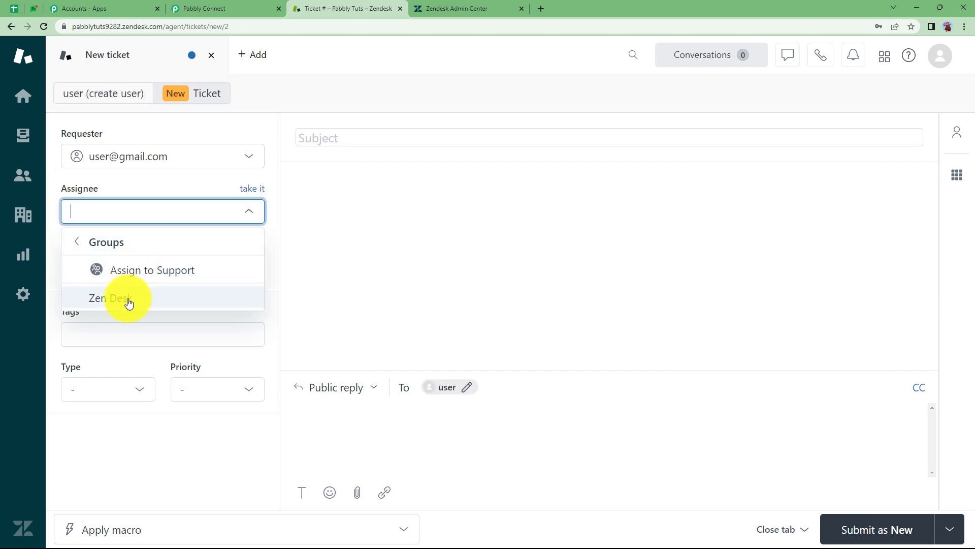
{"action": "left_click", "coordinate": [153, 270]}
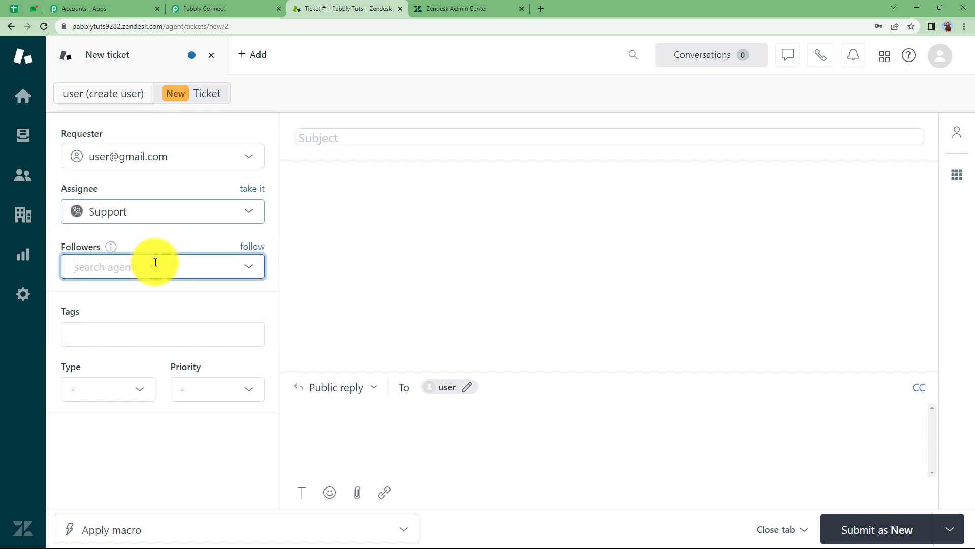
Step: Set Type Problem, Priority Normal, subject 'Internet not working' with the cable-repair description, and submit as new
{"action": "left_click", "coordinate": [105, 389]}
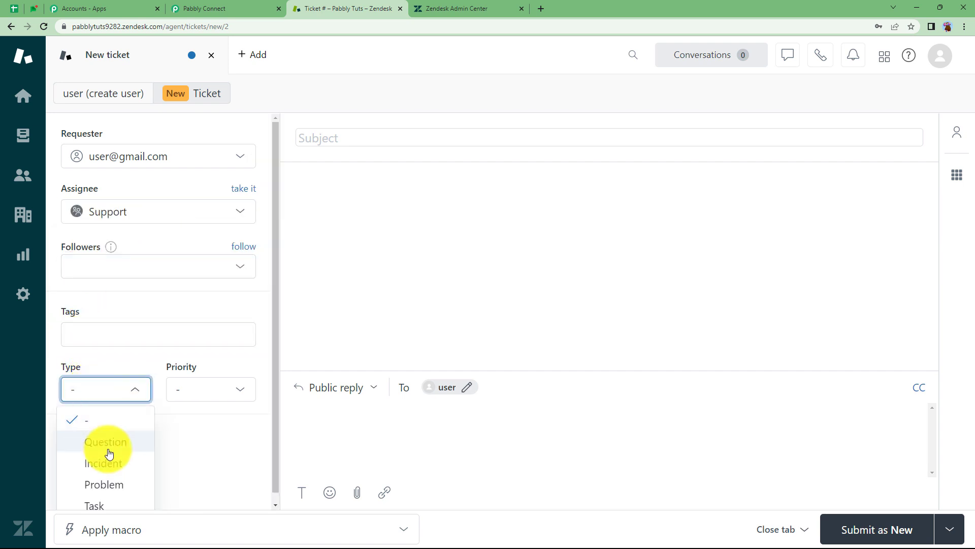
{"action": "left_click", "coordinate": [211, 389]}
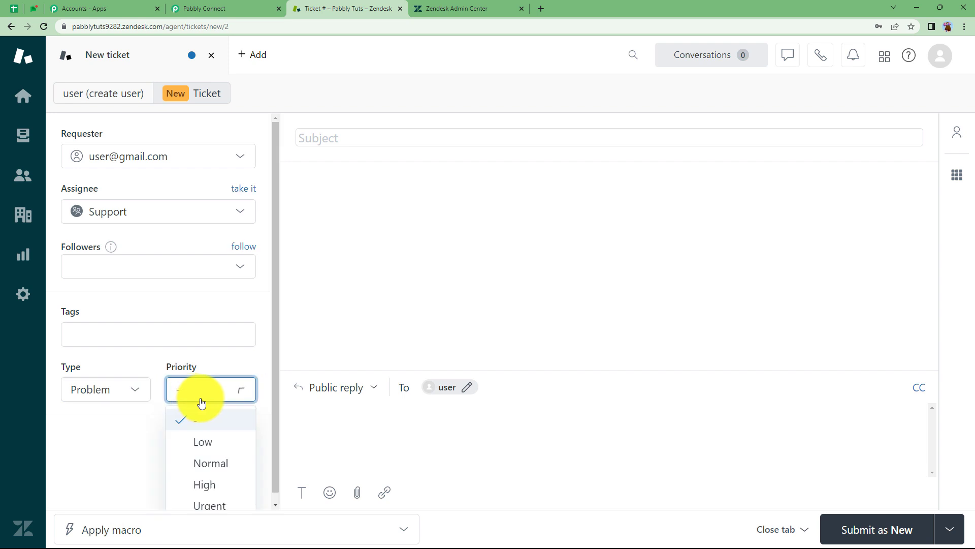
{"action": "left_click", "coordinate": [212, 463]}
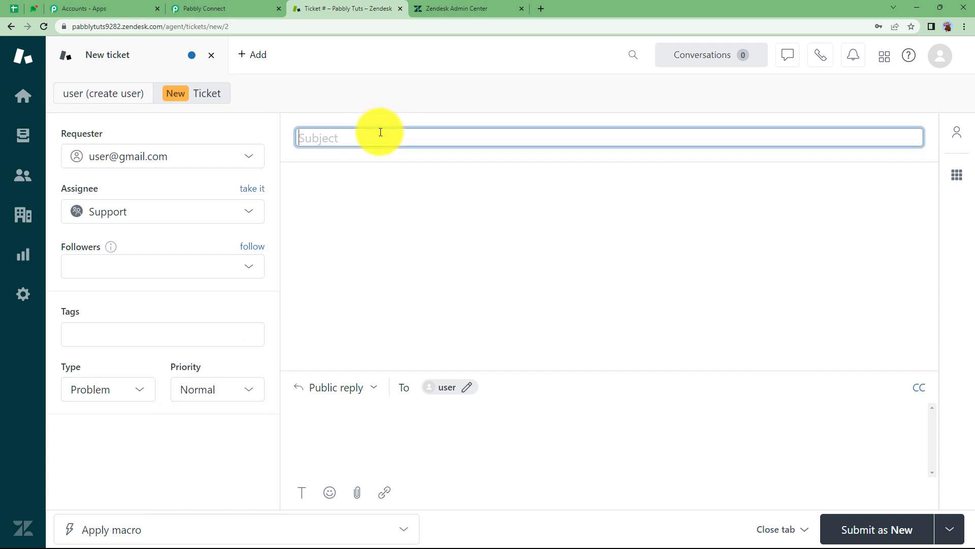
{"action": "type", "text": "Internet not working"}
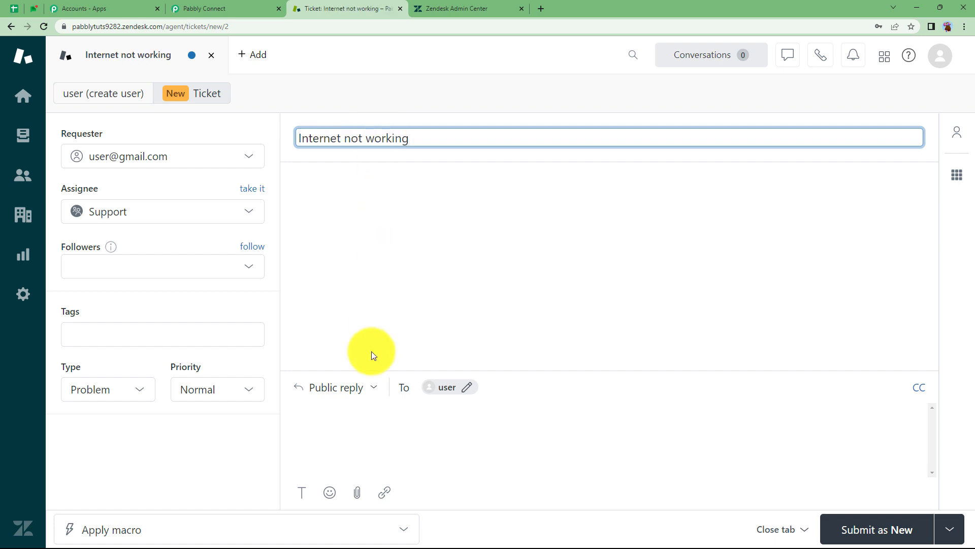
{"action": "left_click", "coordinate": [334, 420]}
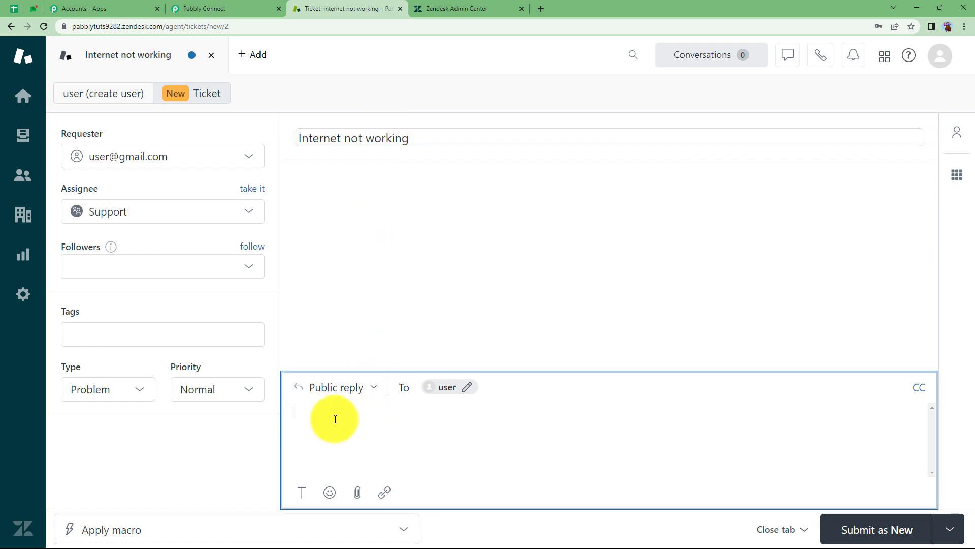
{"action": "type", "text": "The internet cables have worned out. Please repair."}
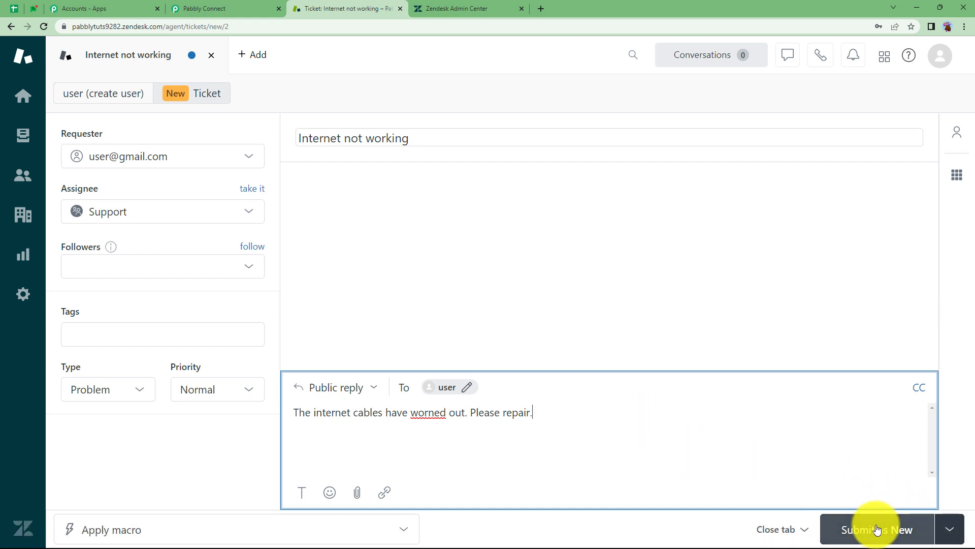
{"action": "left_click", "coordinate": [877, 529]}
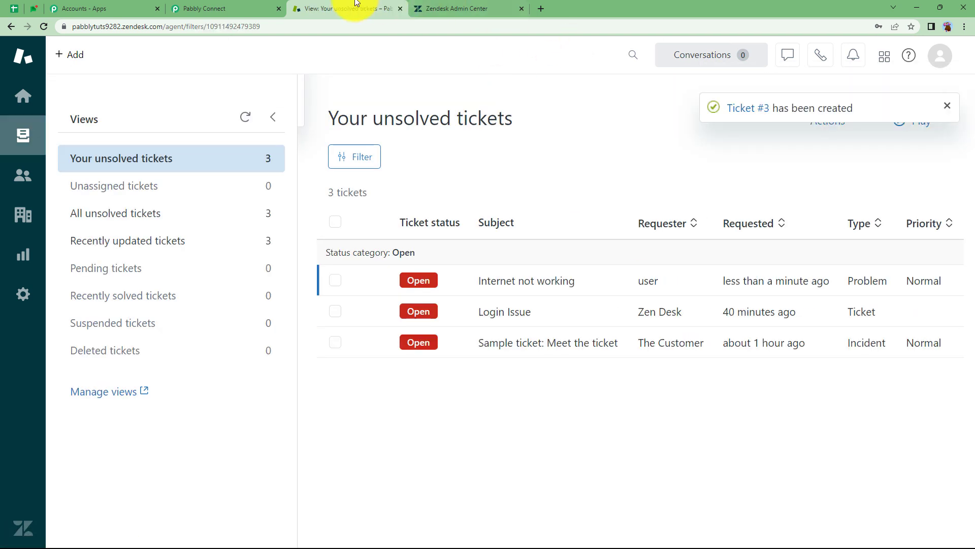
Step: Review the captured response: ticket 3, Internet not working, Open, Normal, Support group and description
{"action": "left_click", "coordinate": [226, 9]}
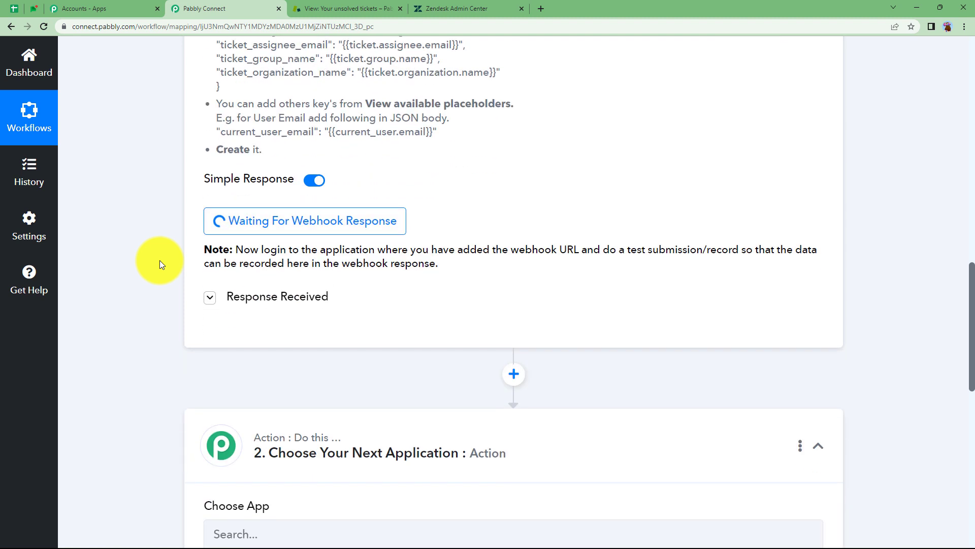
{"action": "left_click", "coordinate": [211, 297]}
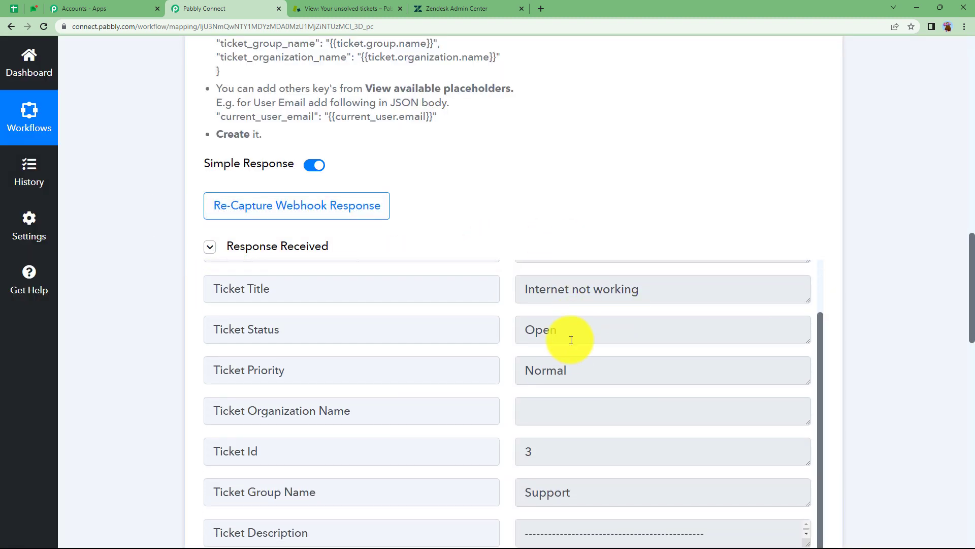
{"action": "mouse_move", "coordinate": [534, 411]}
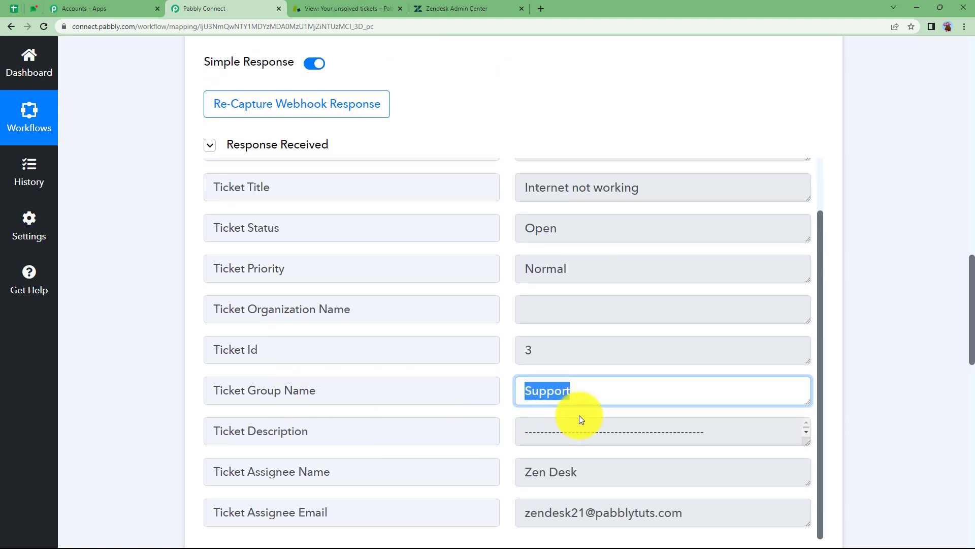
{"action": "scroll", "scroll_direction": "down", "scroll_amount": 3}
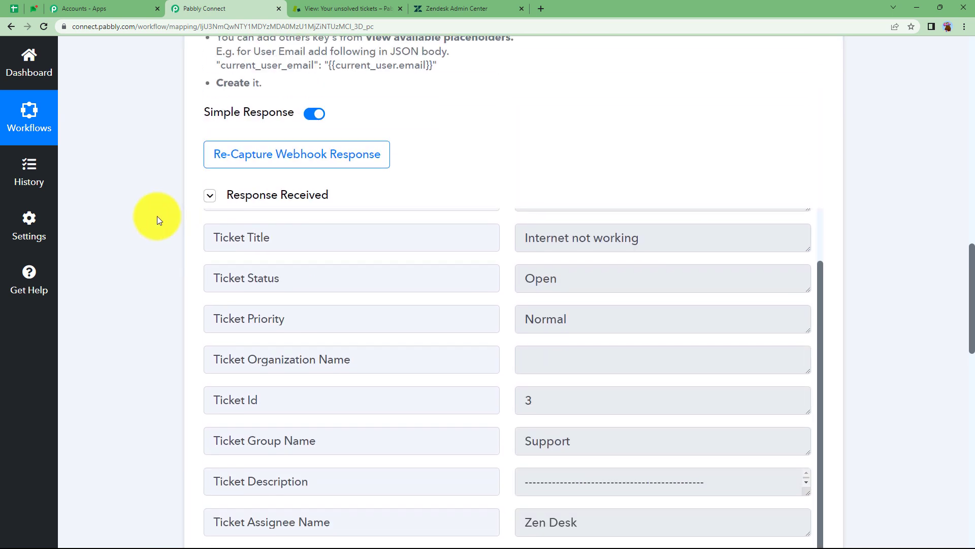
{"action": "scroll", "scroll_direction": "down", "scroll_amount": 3}
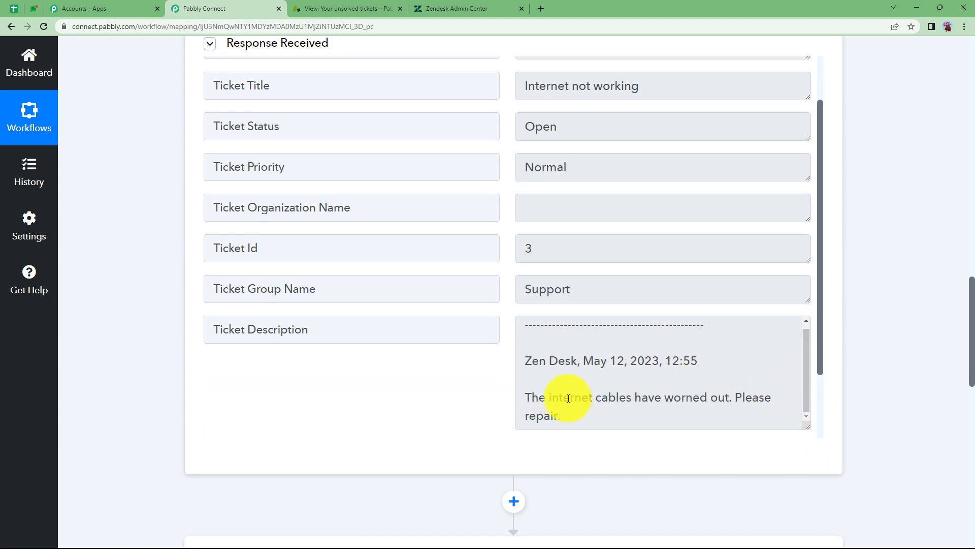
{"action": "scroll", "scroll_direction": "up", "scroll_amount": 3}
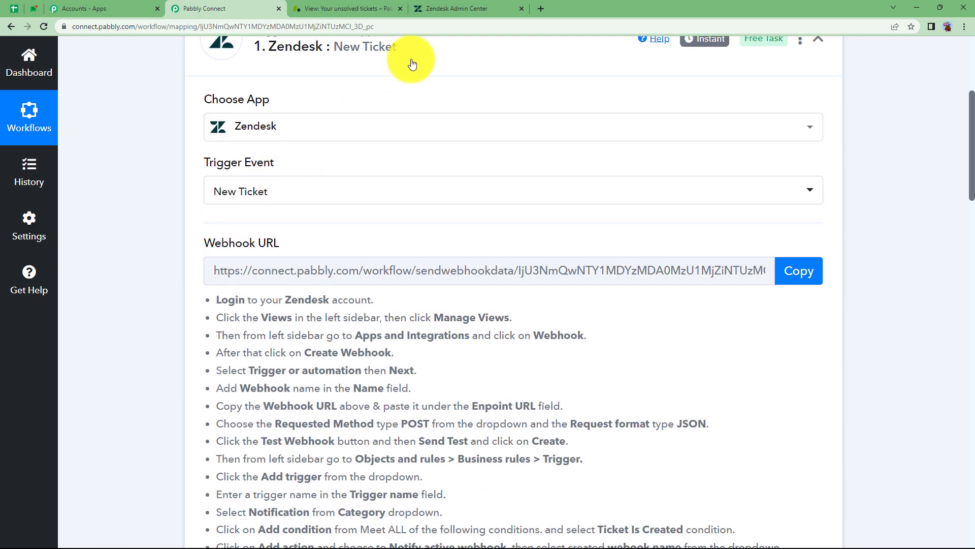
Step: Choose Gmail as the action app with the Send Email event
{"action": "left_click", "coordinate": [512, 126]}
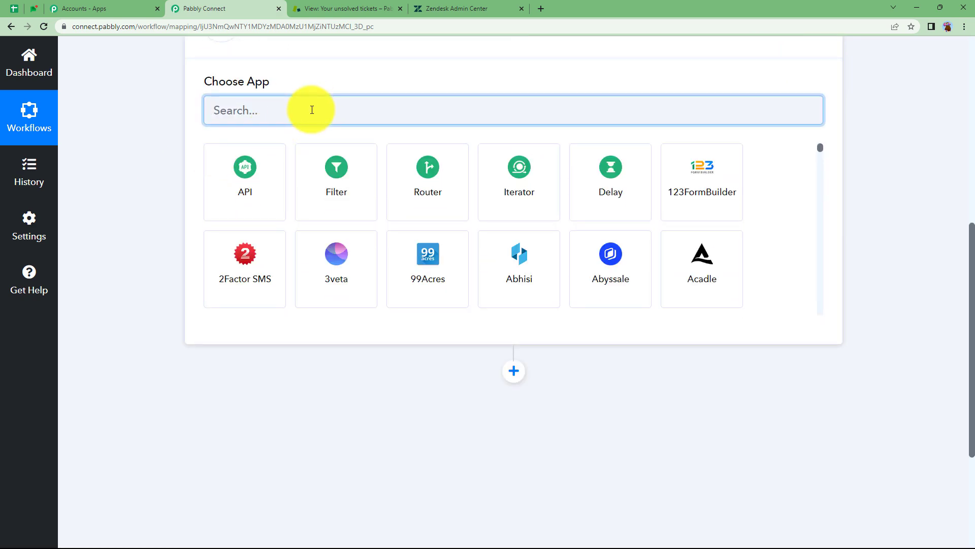
{"action": "type", "text": "gmail"}
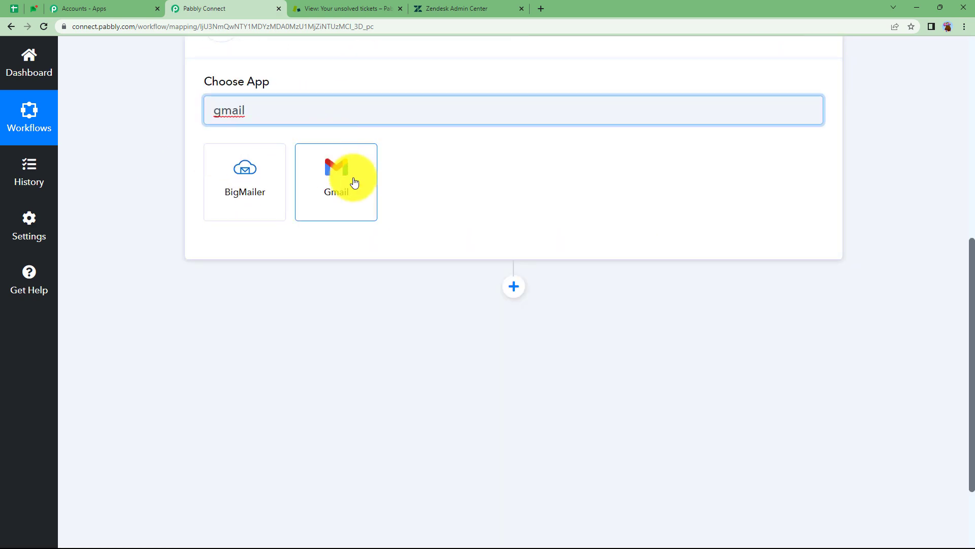
{"action": "left_click", "coordinate": [337, 181]}
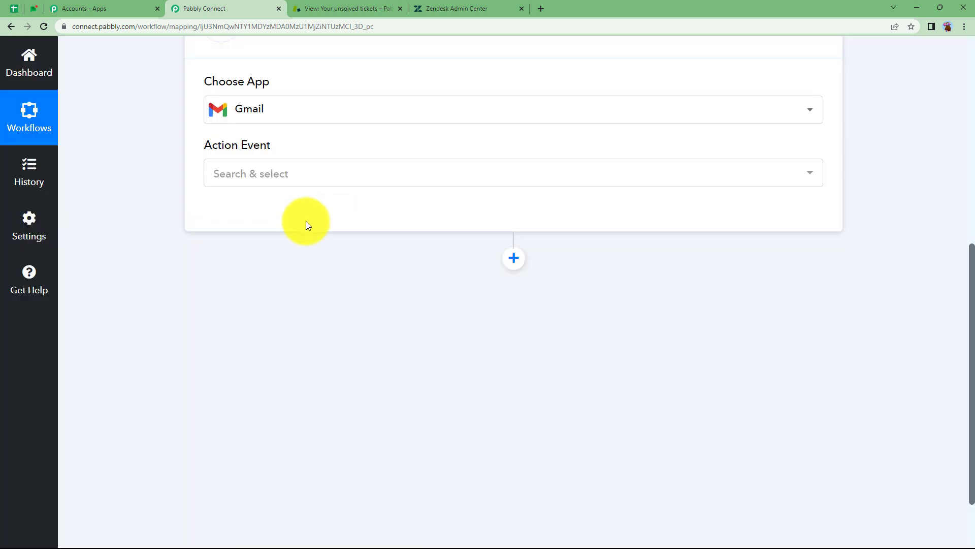
{"action": "left_click", "coordinate": [512, 174]}
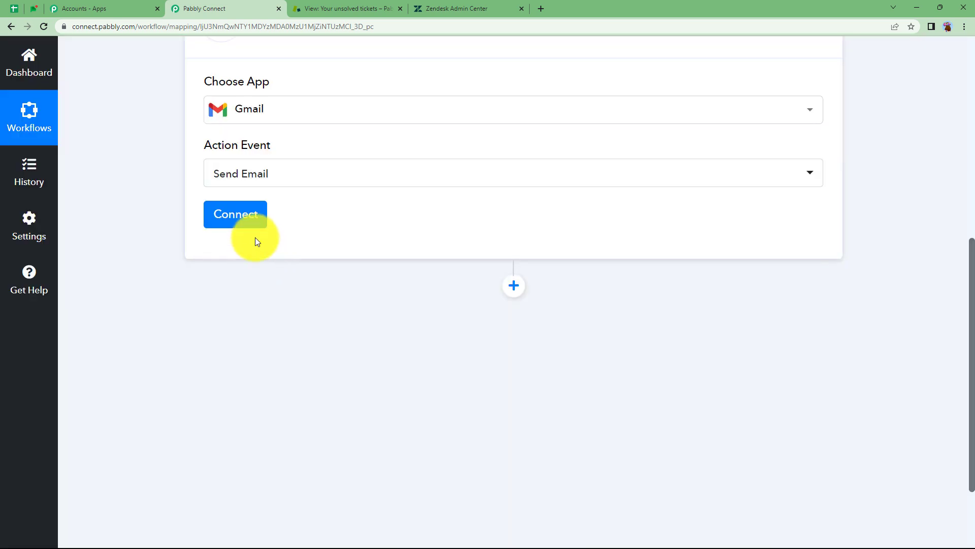
Step: Authorize a new Gmail connection with the Google account and grant send-email access
{"action": "left_click", "coordinate": [234, 214]}
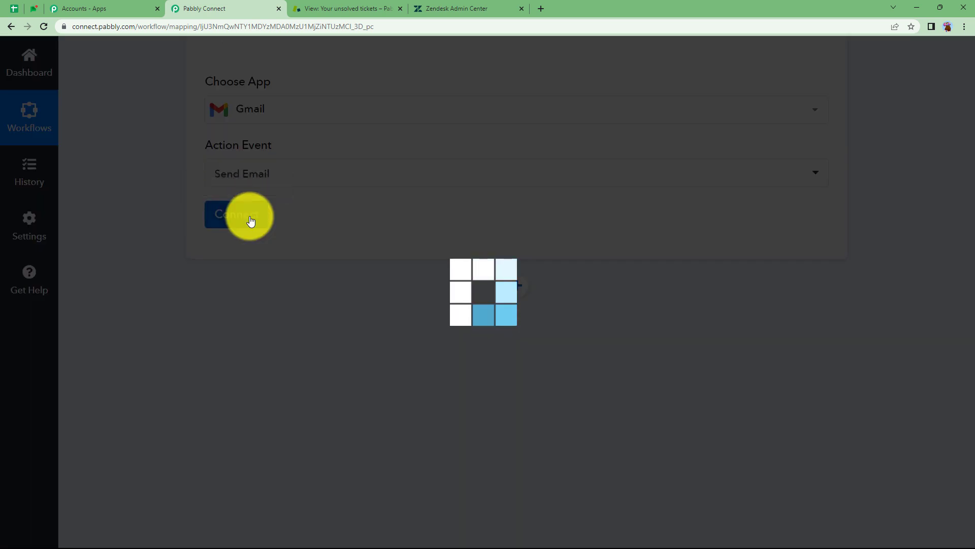
{"action": "left_click", "coordinate": [235, 215]}
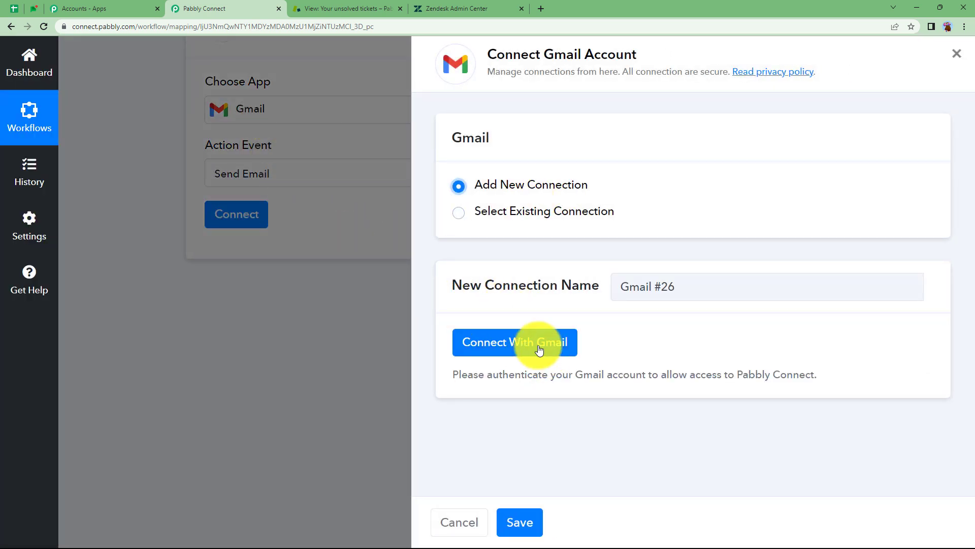
{"action": "left_click", "coordinate": [514, 342]}
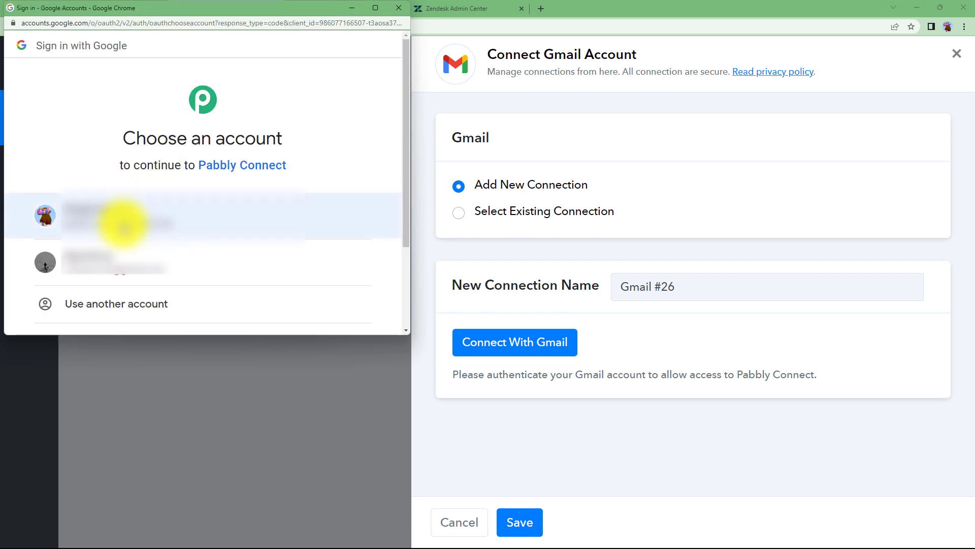
{"action": "left_click", "coordinate": [124, 215]}
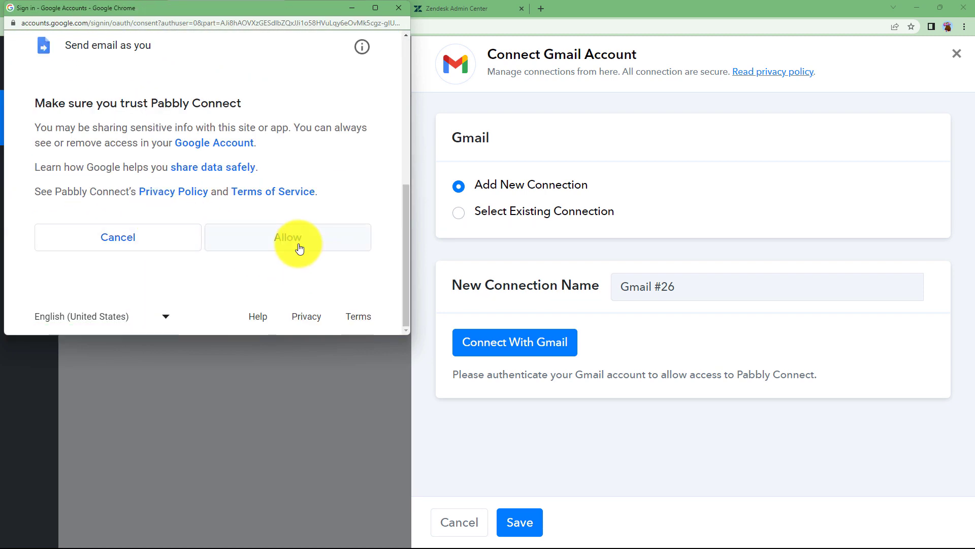
{"action": "left_click", "coordinate": [287, 236]}
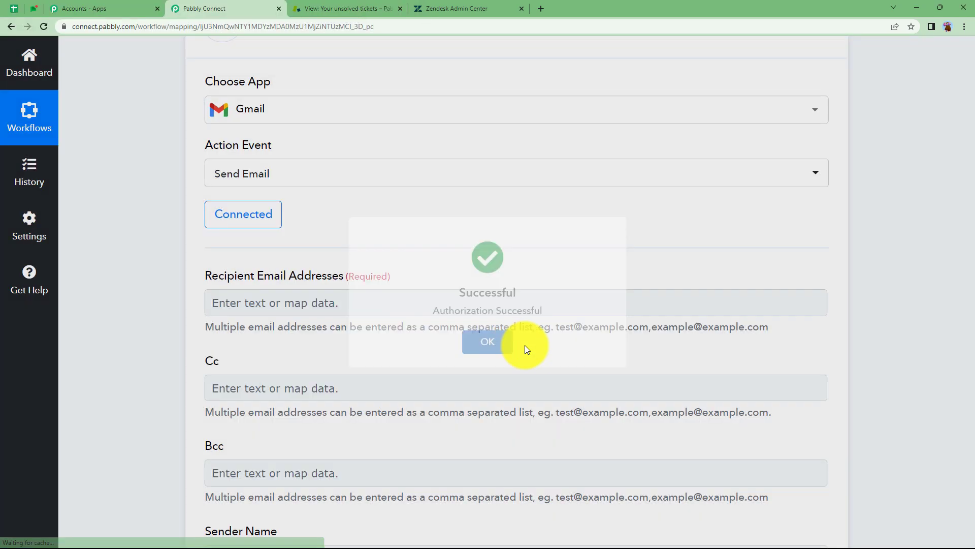
Step: Dismiss the Authorization Successful notice and focus the Recipient Email Addresses field
{"action": "left_click", "coordinate": [487, 342]}
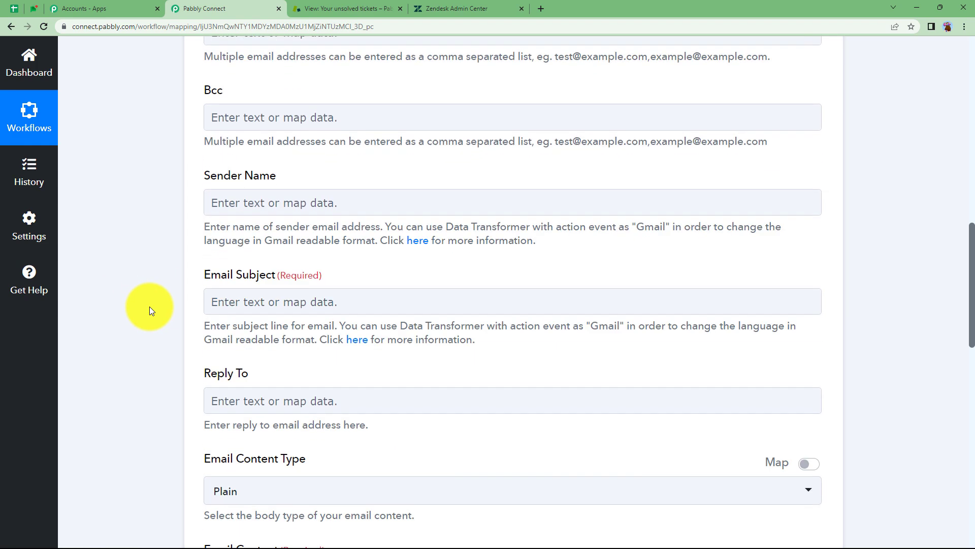
{"action": "scroll", "scroll_direction": "down", "scroll_amount": 3}
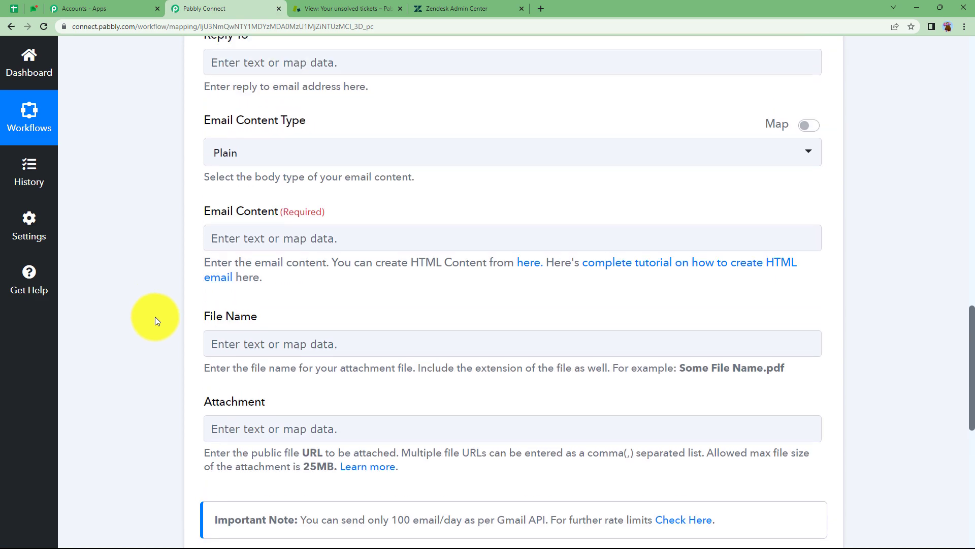
{"action": "scroll", "scroll_direction": "up", "scroll_amount": 3}
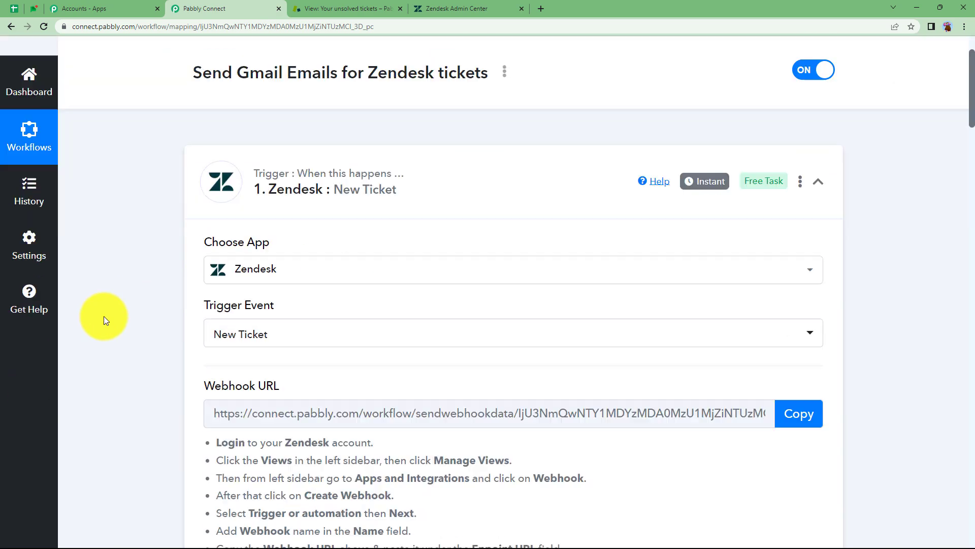
{"action": "scroll", "scroll_direction": "down", "scroll_amount": 3}
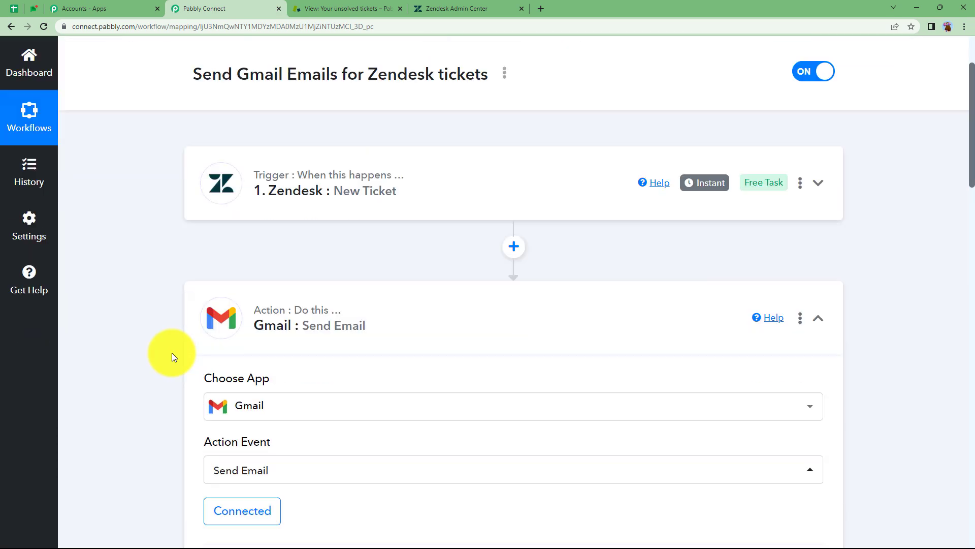
{"action": "left_click", "coordinate": [513, 252]}
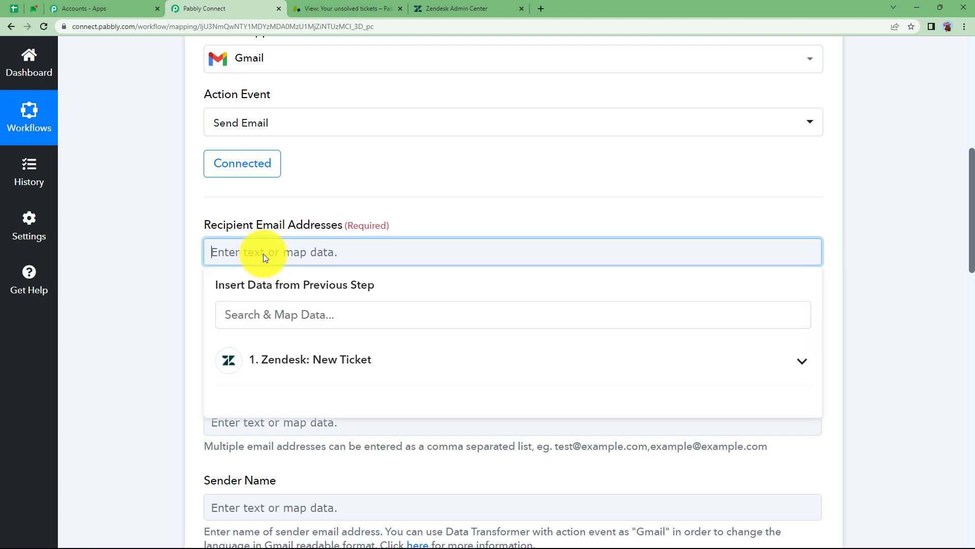
Step: Enter the support address as recipient and map the Zendesk Ticket Title into the email subject
{"action": "type", "text": "Su"}
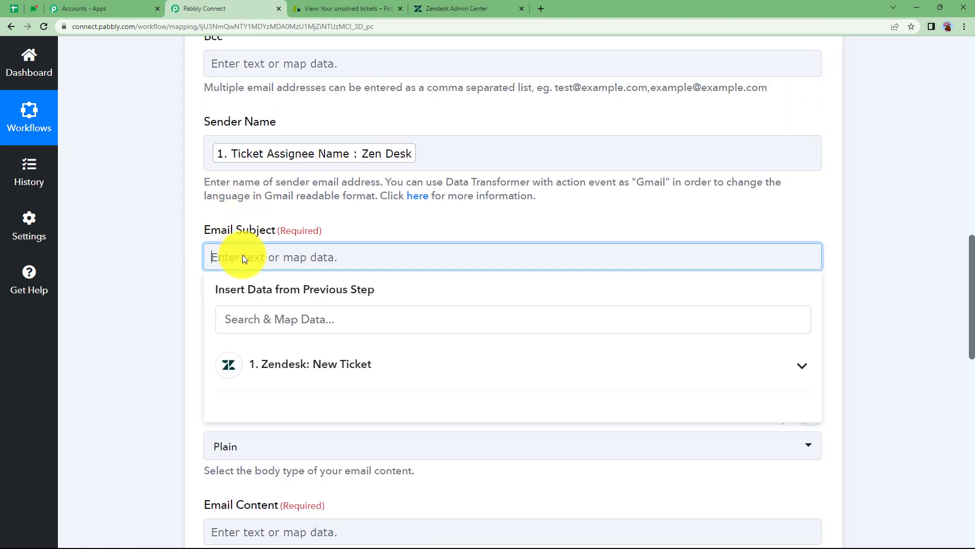
{"action": "left_click", "coordinate": [311, 364]}
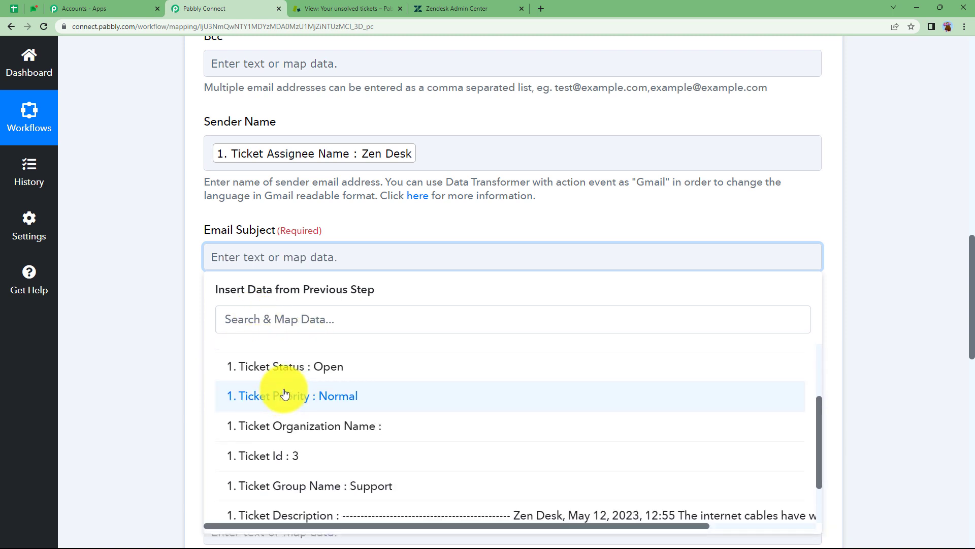
{"action": "left_click", "coordinate": [286, 396]}
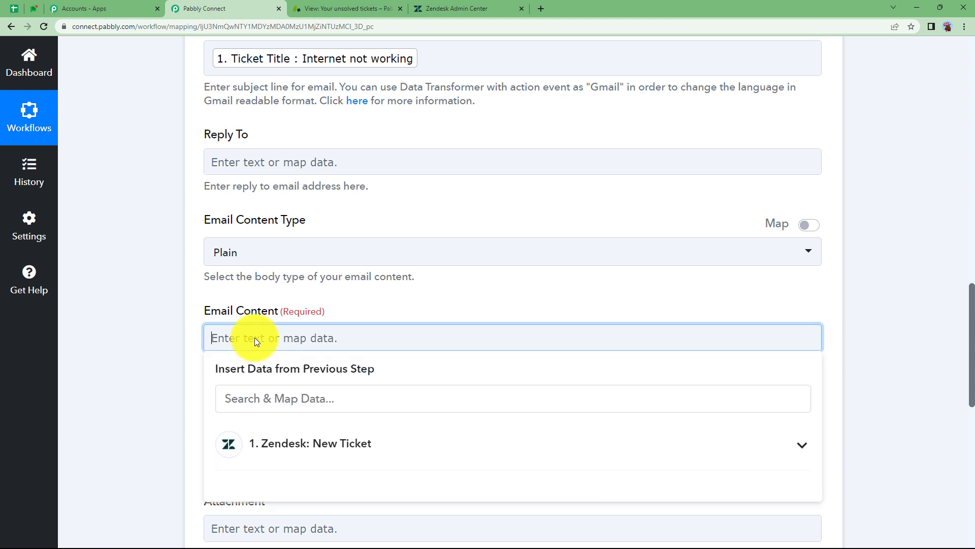
Step: Write 'Hello Support Group,' a ticket has been raised, and insert the Ticket Description
{"action": "type", "text": "Hello Support Group,"}
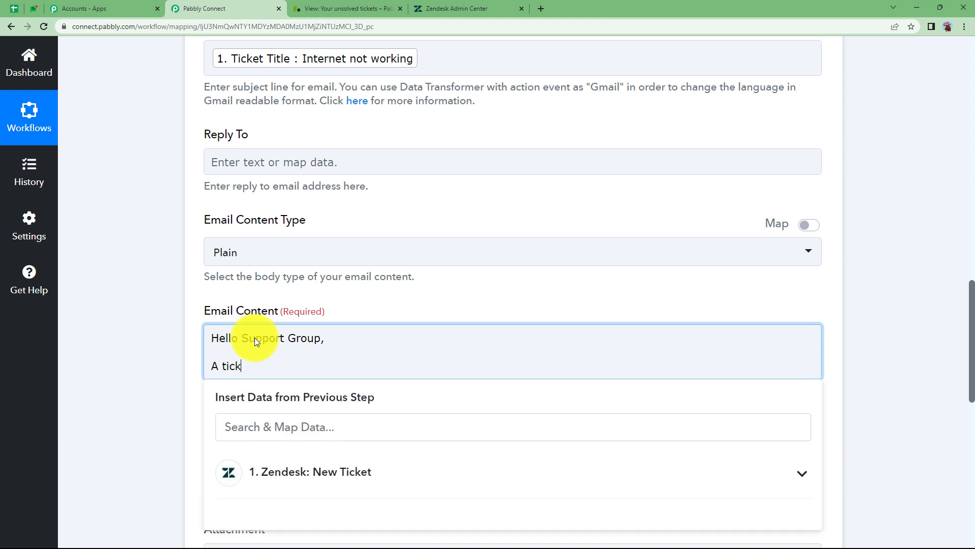
{"action": "type", "text": "et has bee"}
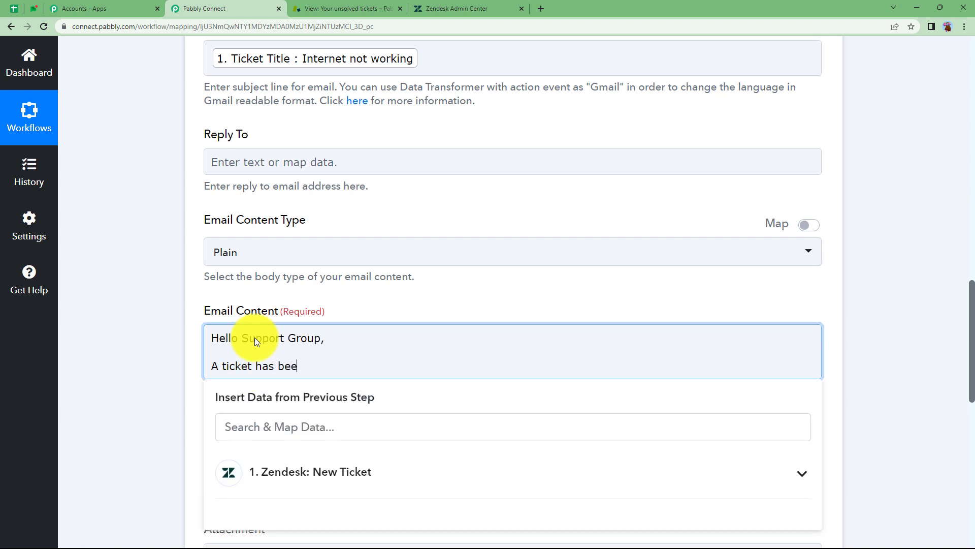
{"action": "type", "text": "n raised"}
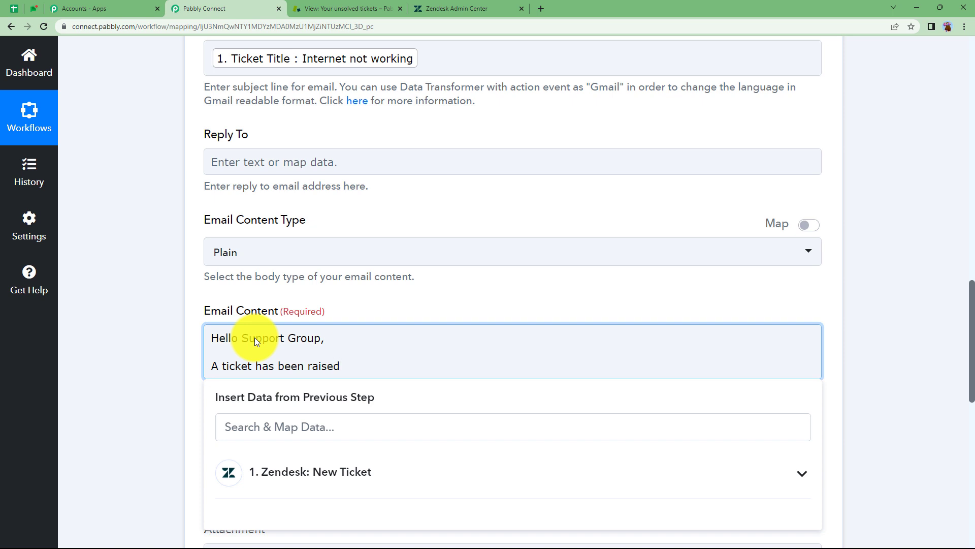
{"action": "scroll", "scroll_direction": "down", "scroll_amount": 3}
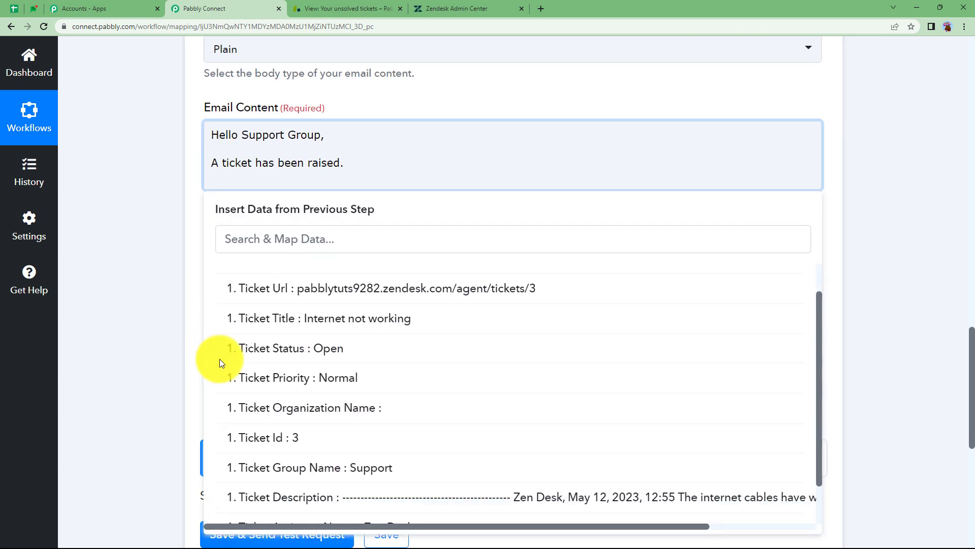
{"action": "left_click", "coordinate": [285, 497]}
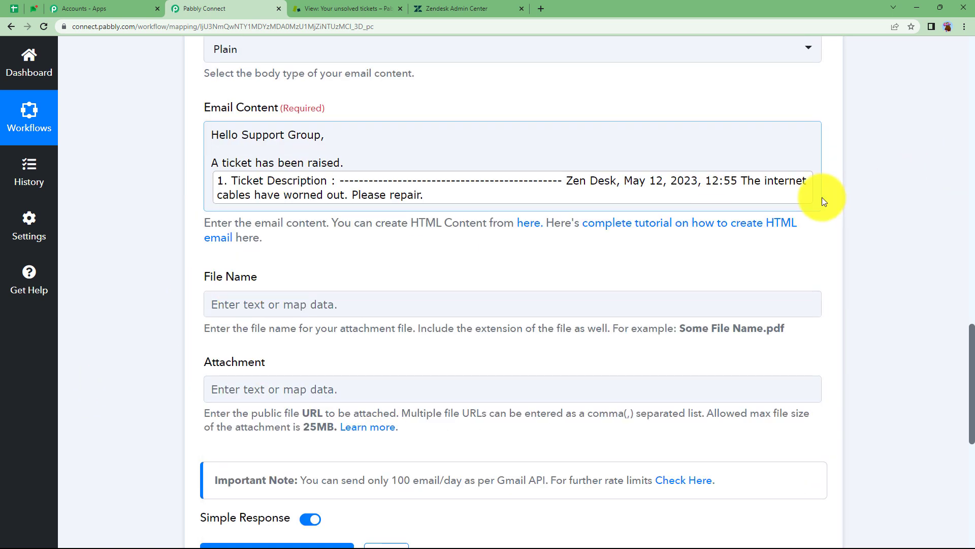
Step: Close the email body with 'Please Resolve asap.' and 'Thanks'
{"action": "type", "text": "Please R"}
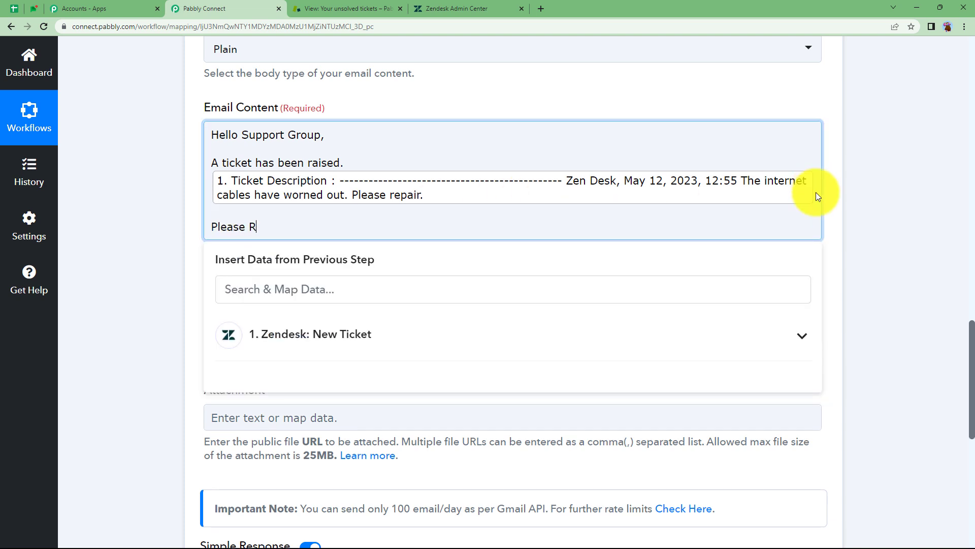
{"action": "type", "text": "esolve asap."}
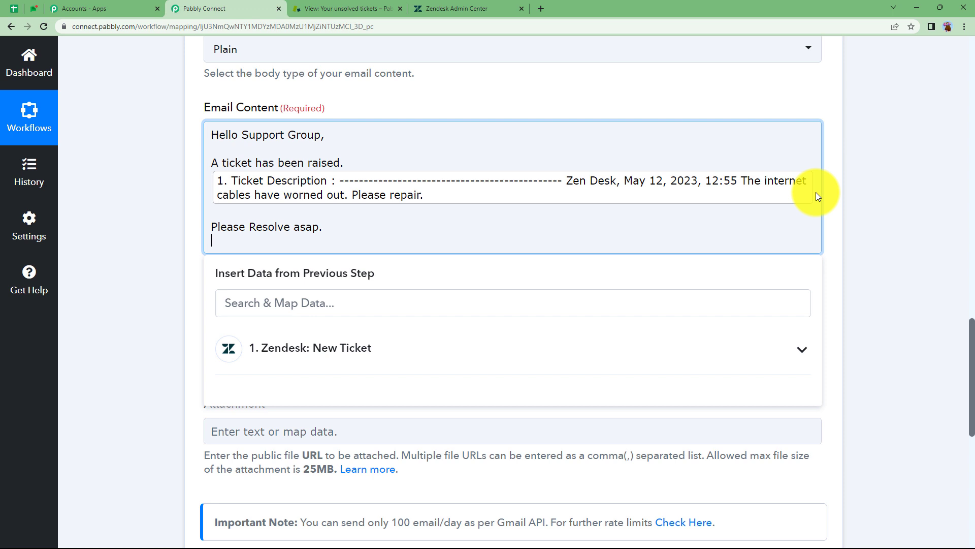
{"action": "type", "text": "Thanks"}
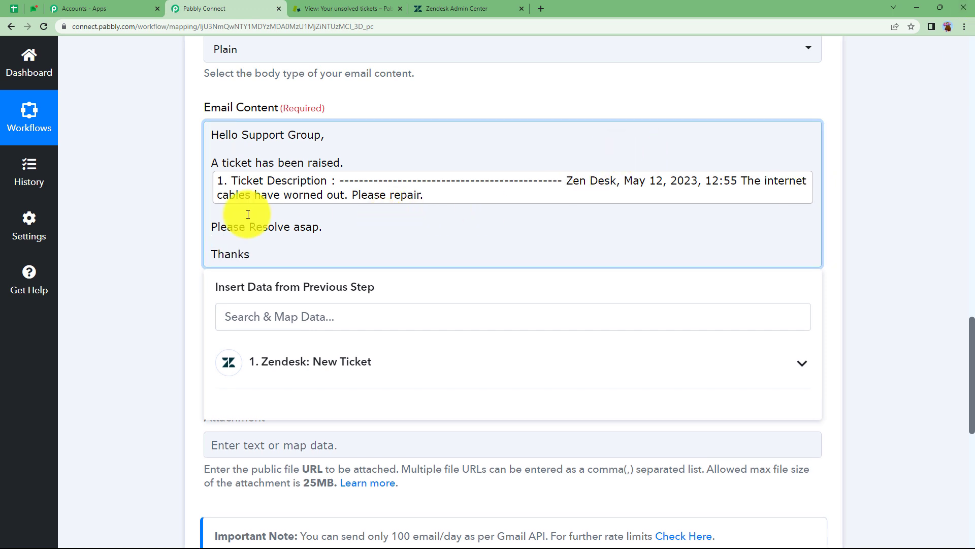
{"action": "scroll", "scroll_direction": "down", "scroll_amount": 3}
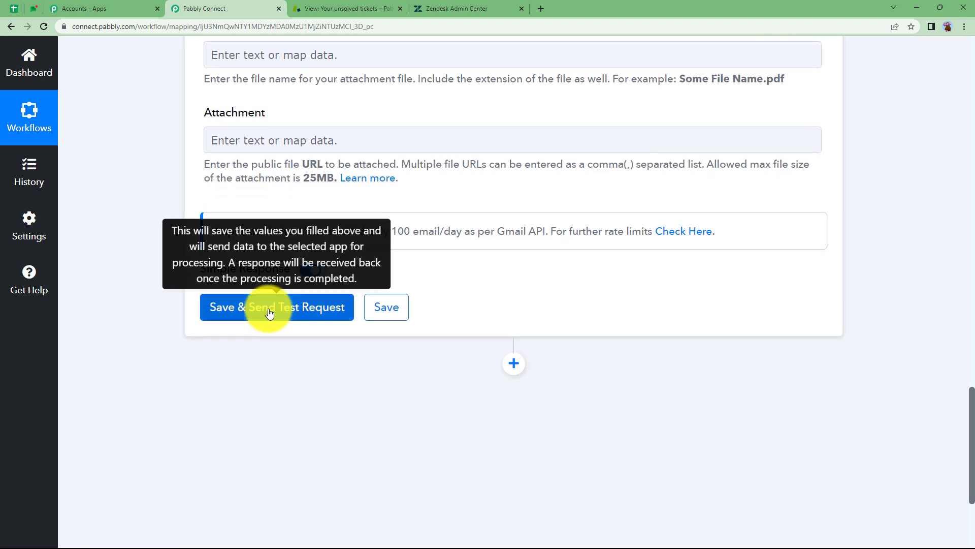
Step: Save the Gmail action and send a test request, reviewing the success response
{"action": "left_click", "coordinate": [276, 307]}
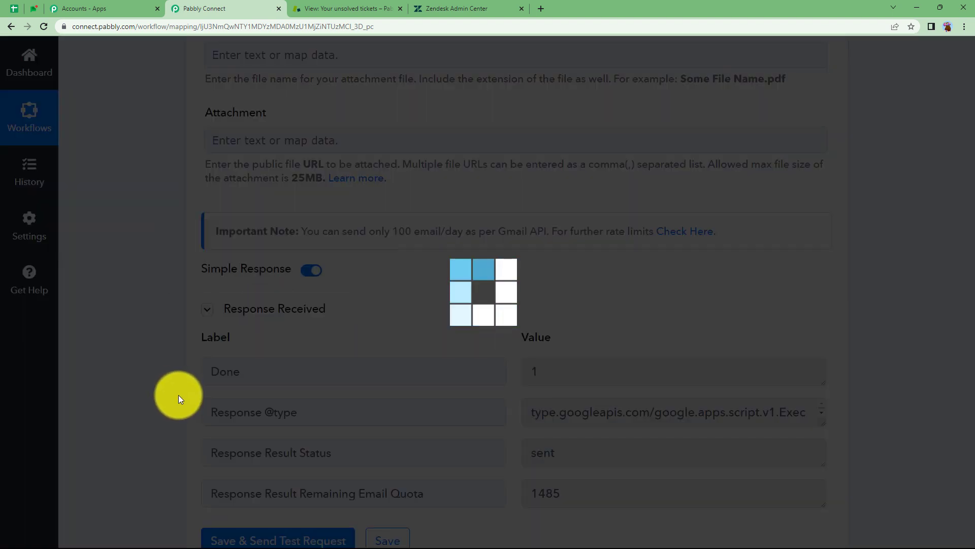
{"action": "left_click", "coordinate": [668, 452]}
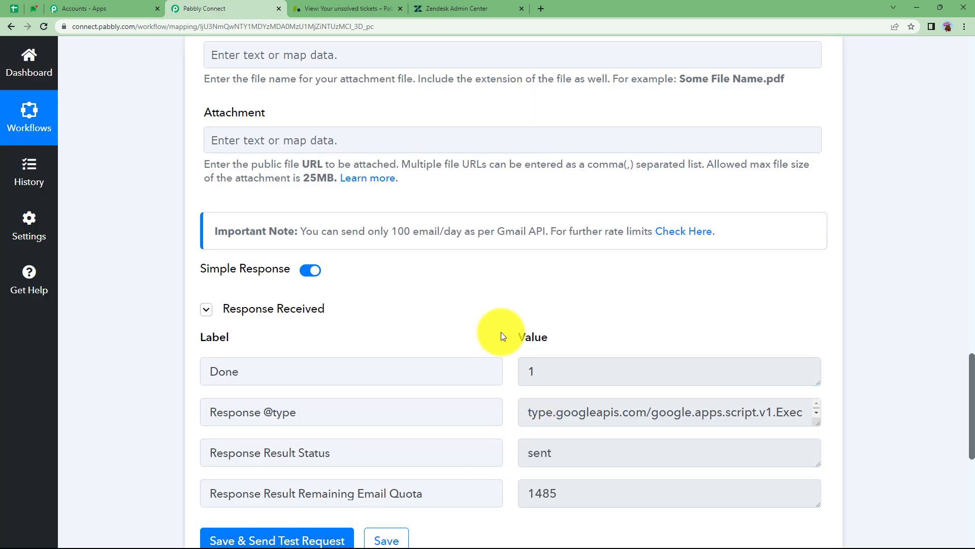
{"action": "scroll", "scroll_direction": "up", "scroll_amount": 3}
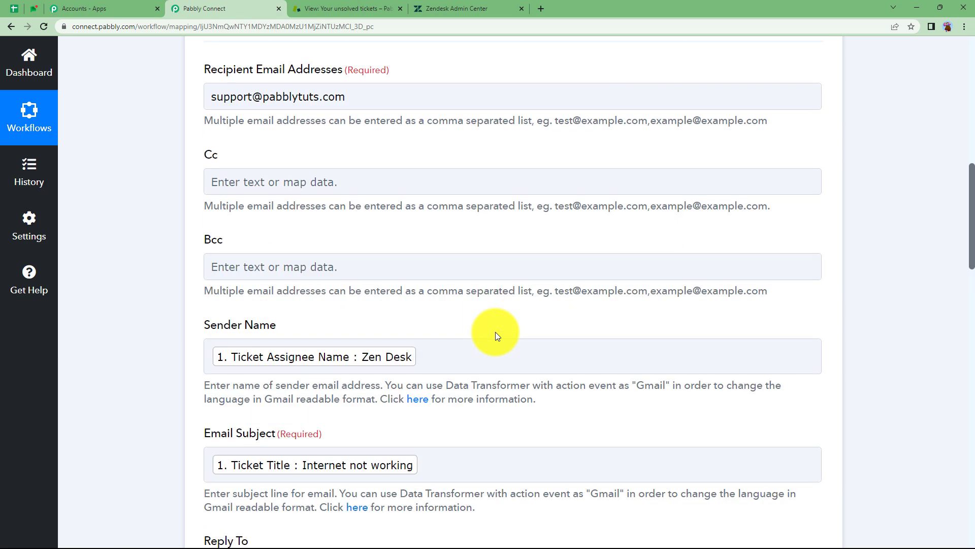
{"action": "scroll", "scroll_direction": "down", "scroll_amount": 3}
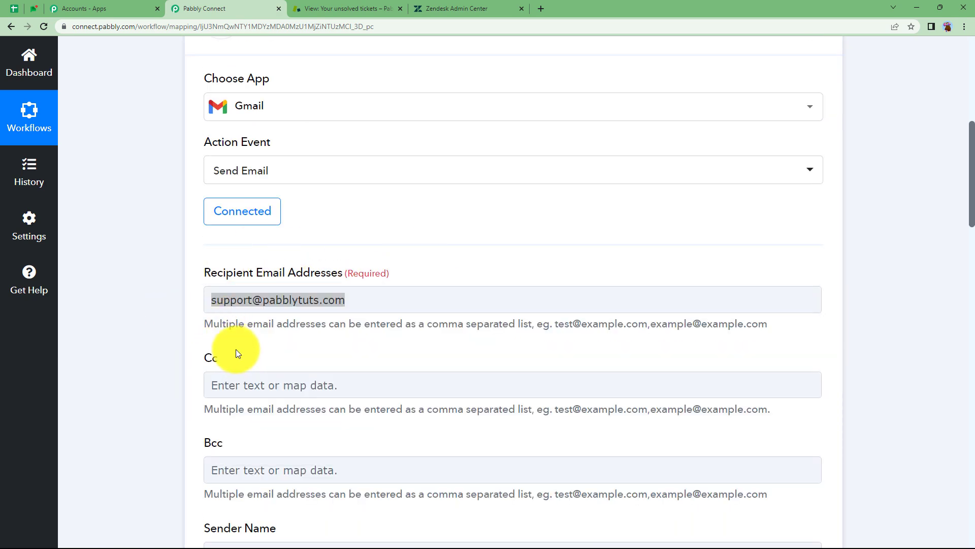
{"action": "left_click", "coordinate": [277, 299]}
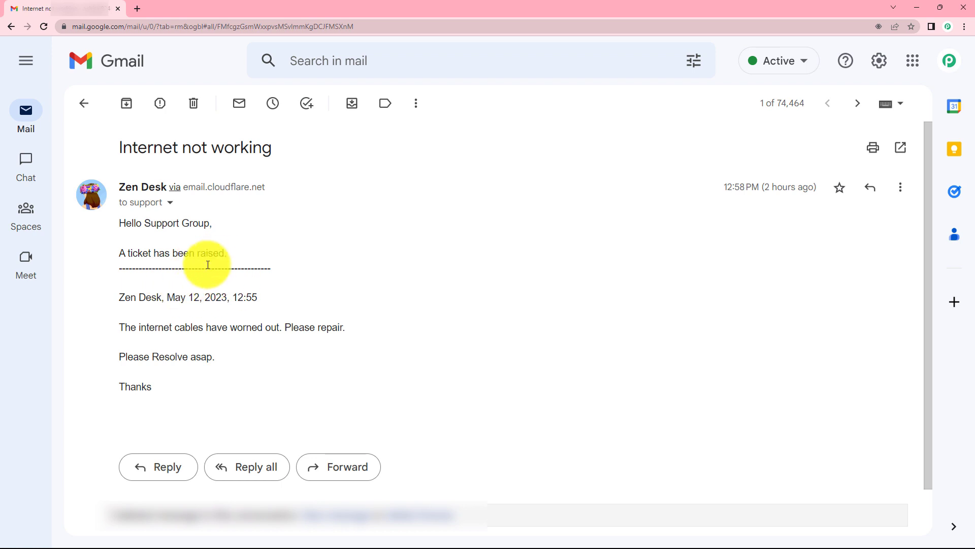
{"action": "mouse_move", "coordinate": [363, 334]}
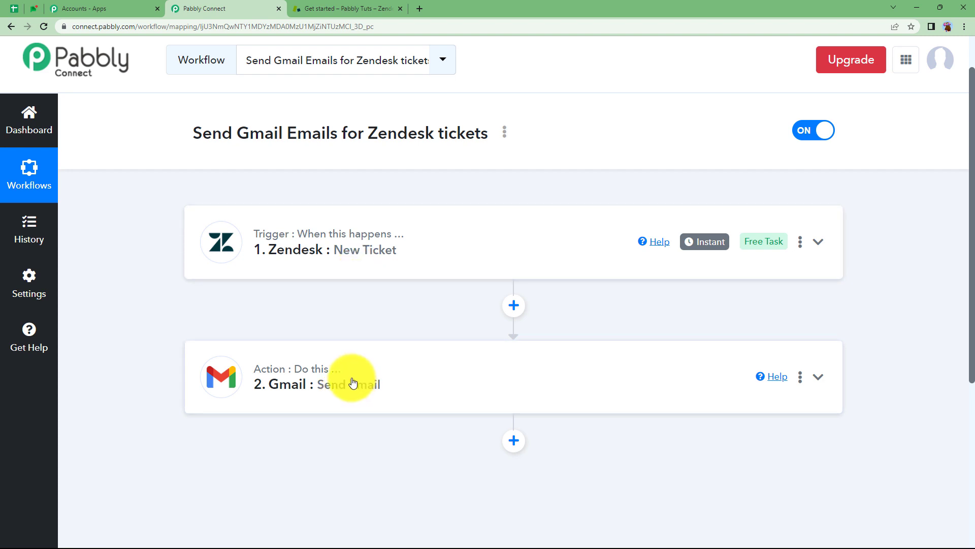
{"action": "mouse_move", "coordinate": [365, 347]}
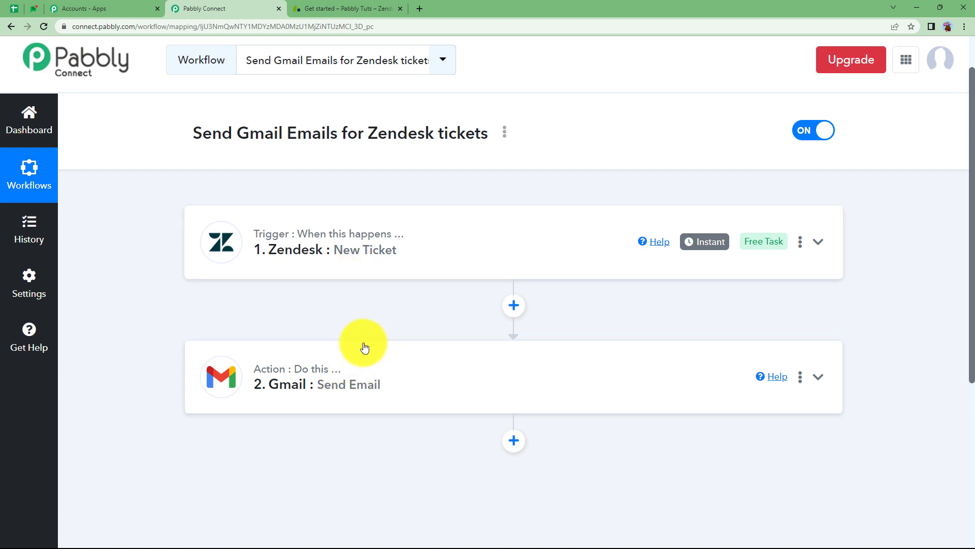